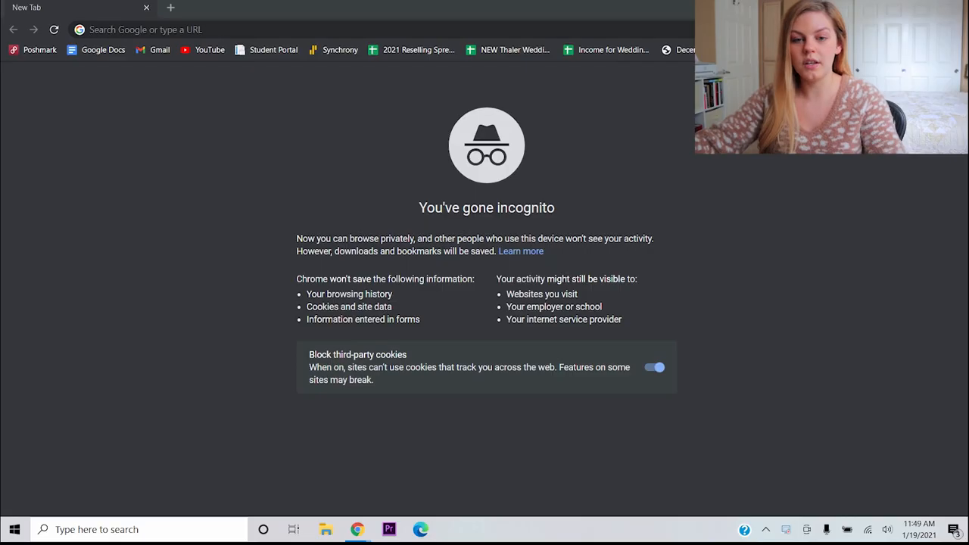
- Load the Poshmark Inventory & Sales Spreadsheet template URL in the incognito tab
type("https://docs.google.com/spreadsheets/d/1tePxRU4DQZe53yvPCBsdmpaictbyu-HMbmZybJxi4Xo/edit?usp=sharing")
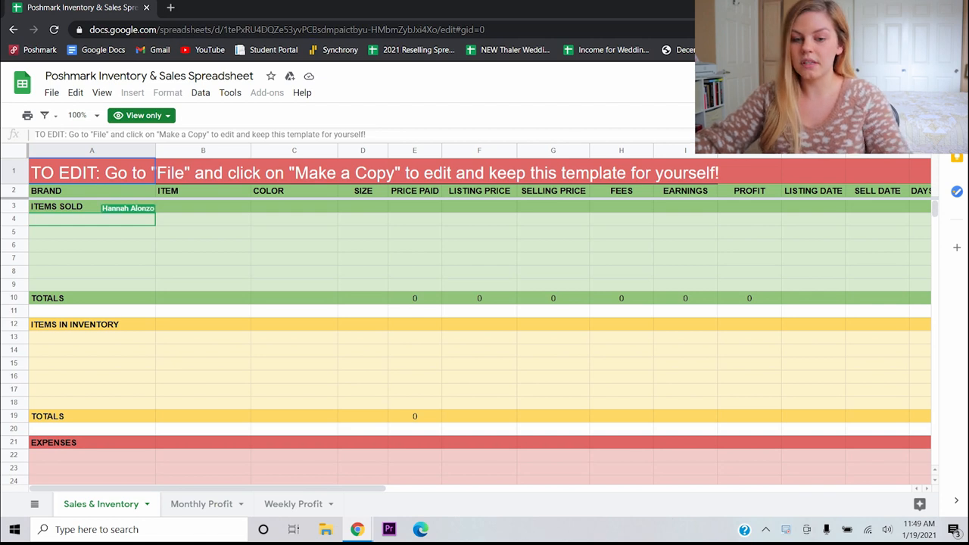
- Save an editable copy of the template to My Drive under its default name
left_click(92, 219)
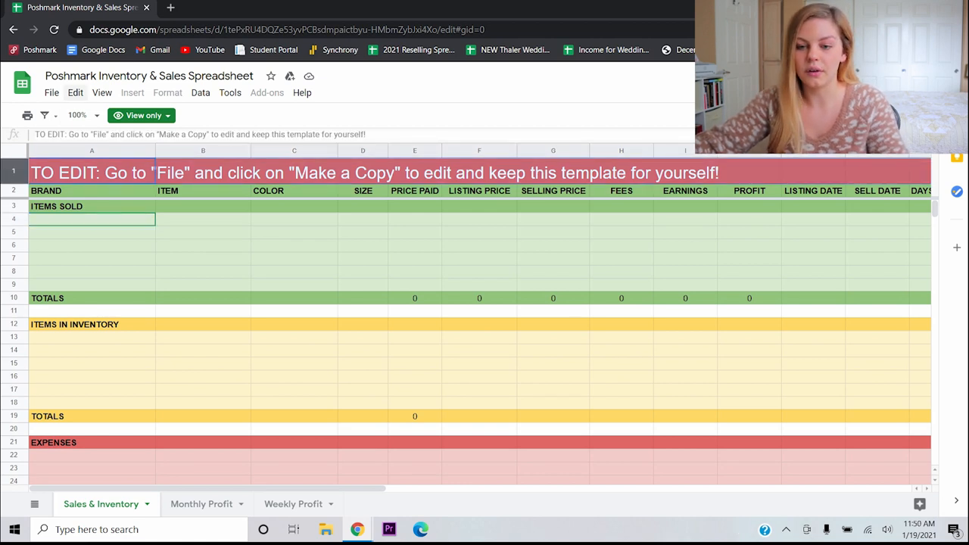
left_click(51, 92)
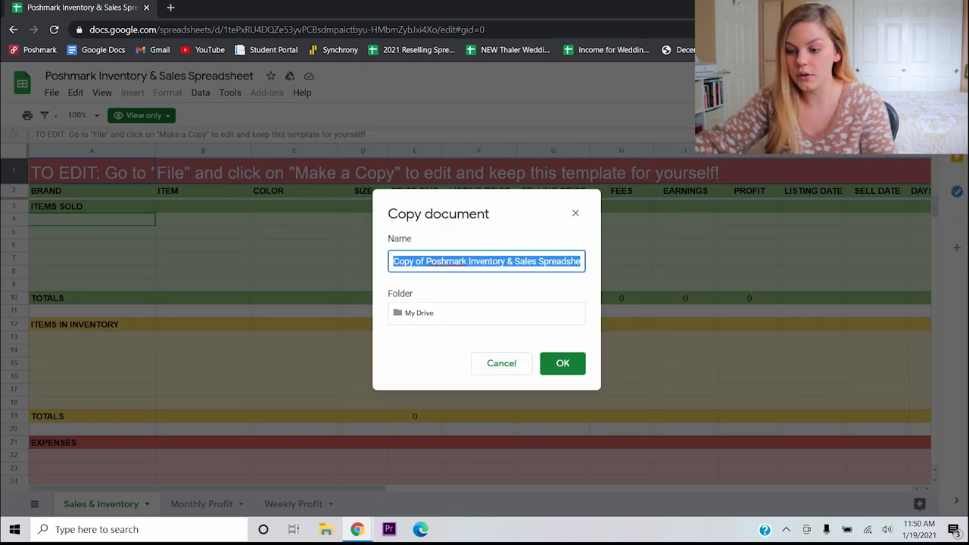
left_click(562, 362)
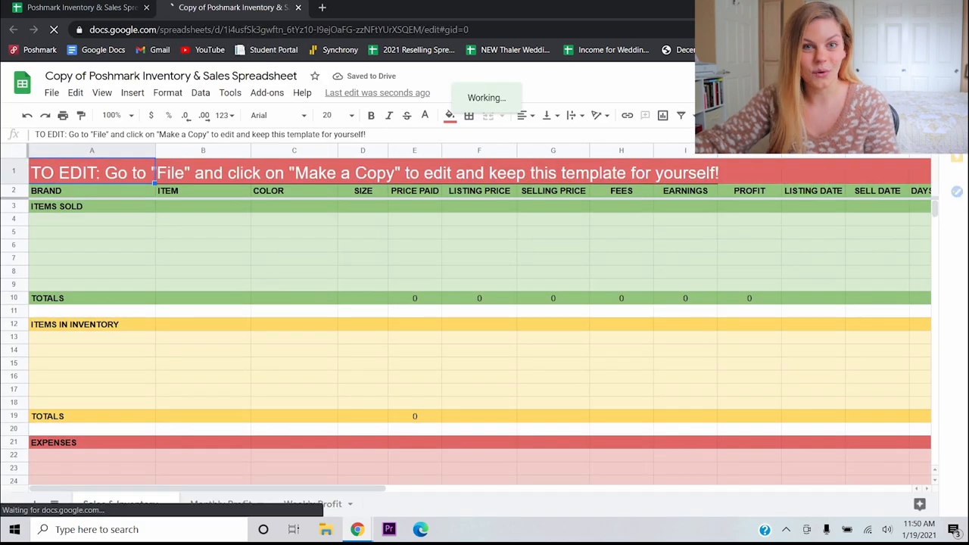
- Delete the red TO EDIT banner row and set the zoom to 75%
type("Hello!")
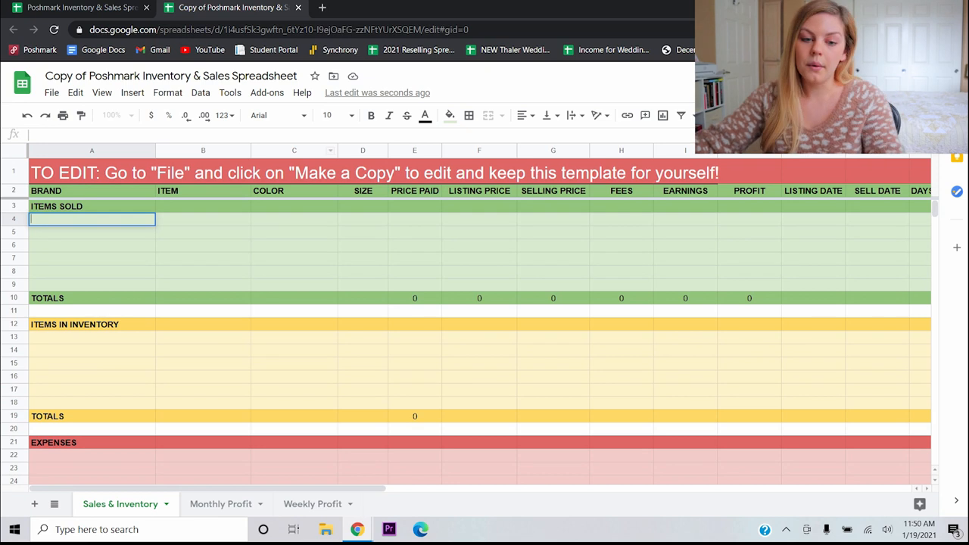
right_click(91, 219)
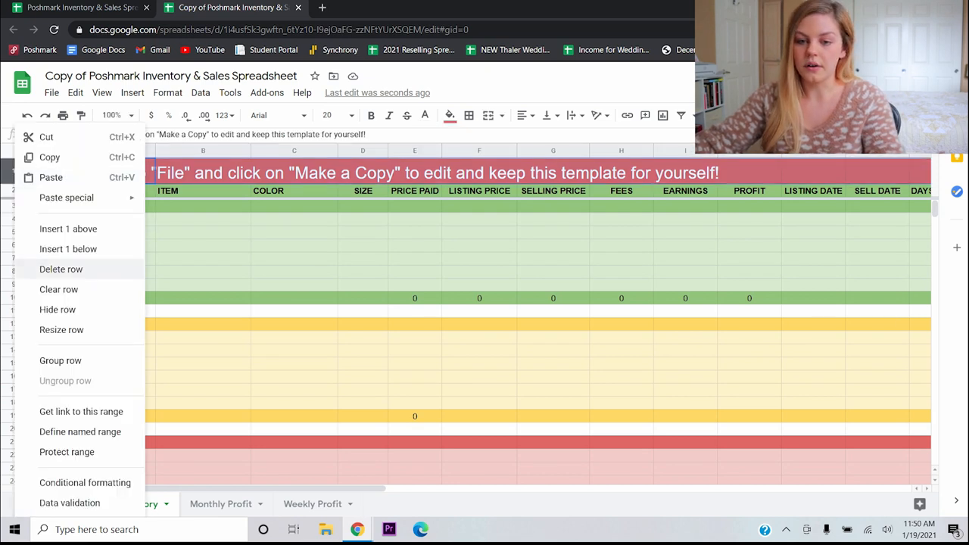
left_click(112, 115)
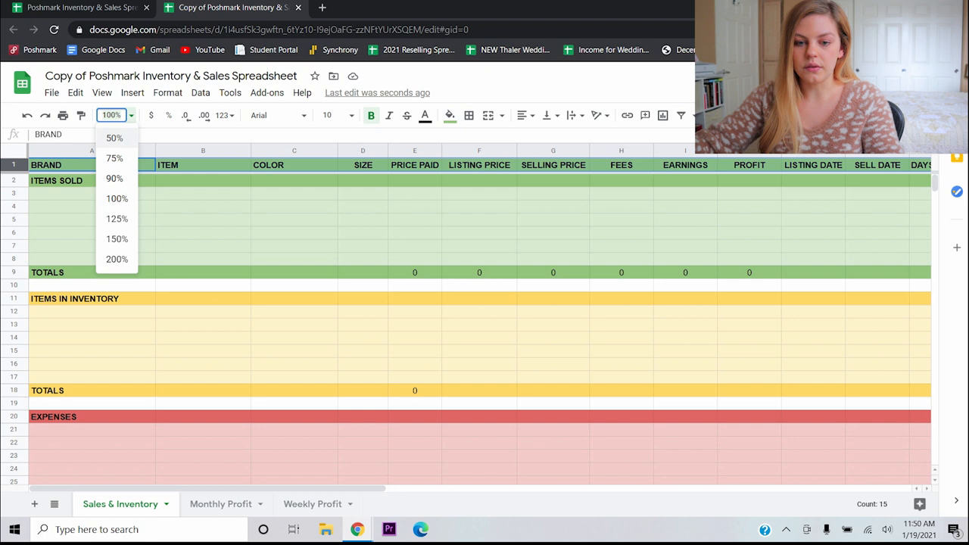
left_click(115, 157)
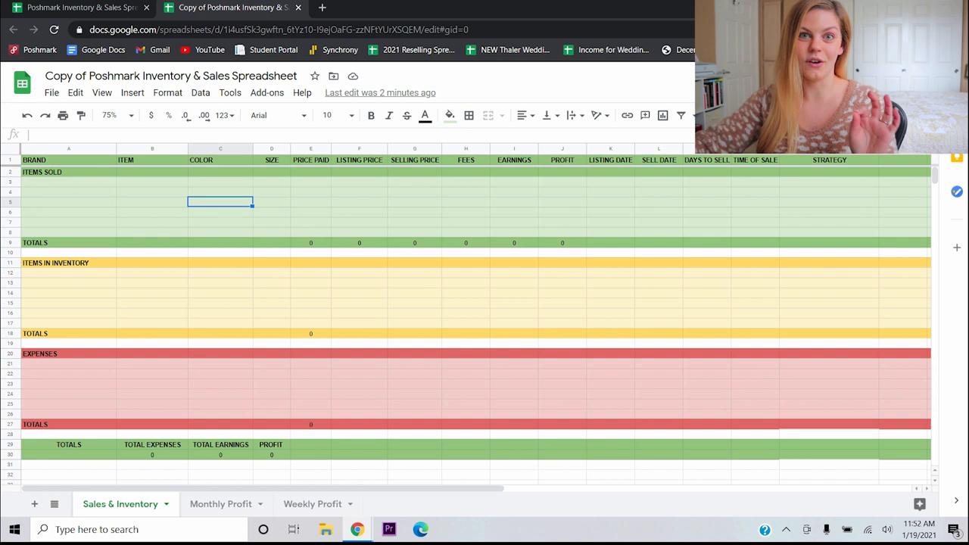
- Enter the gray American Eagle sweater in inventory, paid 5 and listed at 30
left_click(68, 159)
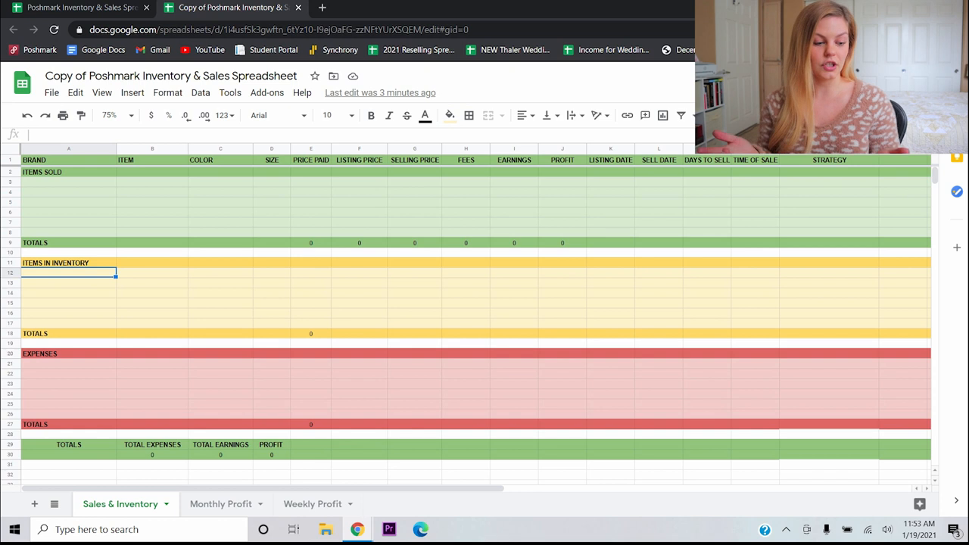
type("American Eagle")
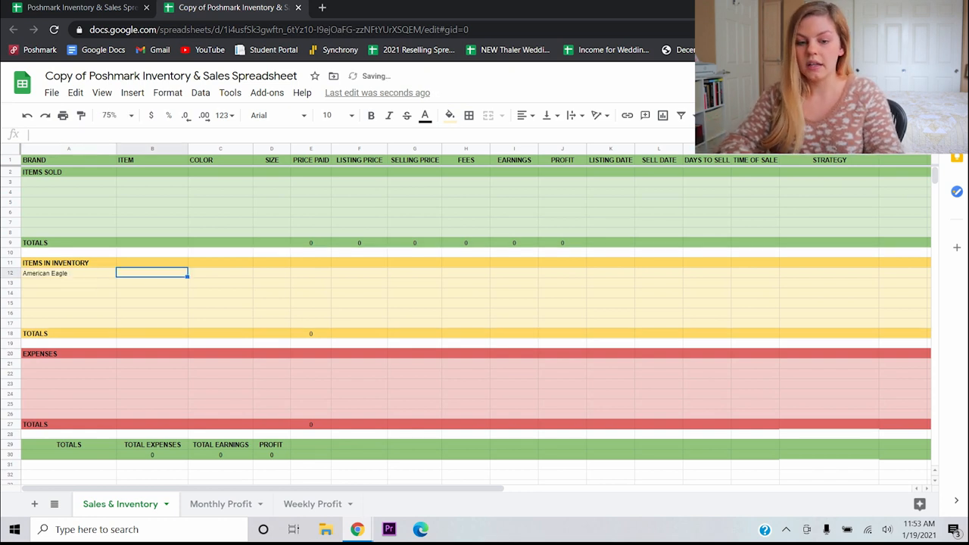
type("Swe")
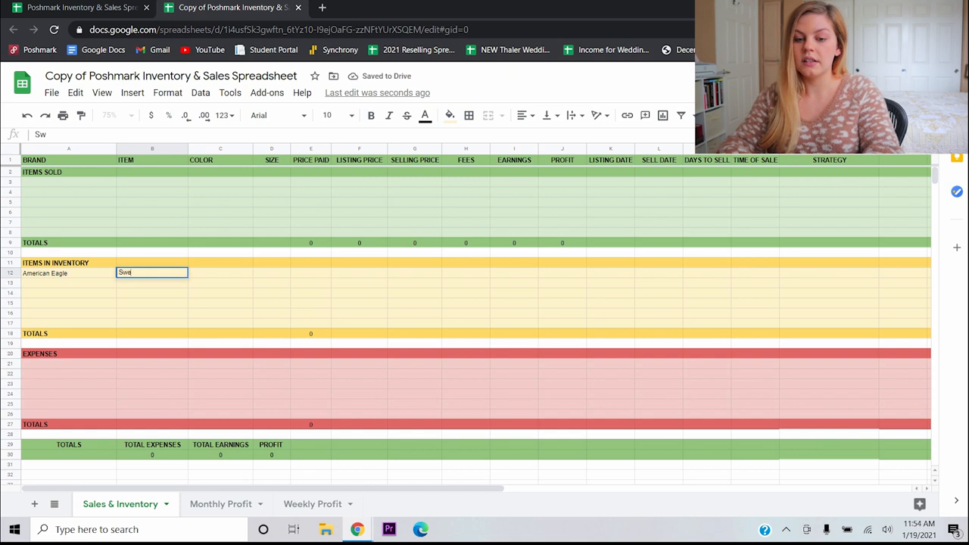
type("Gra")
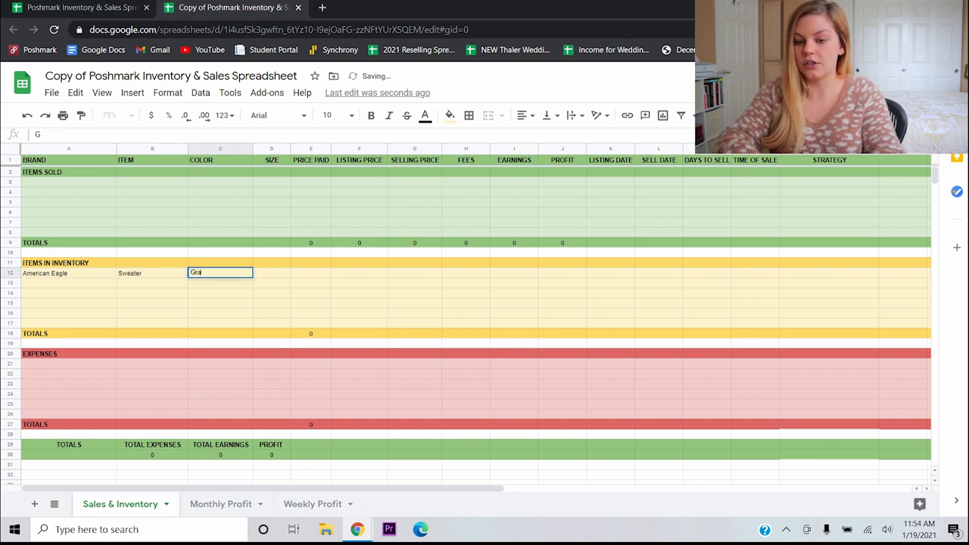
type("Gray")
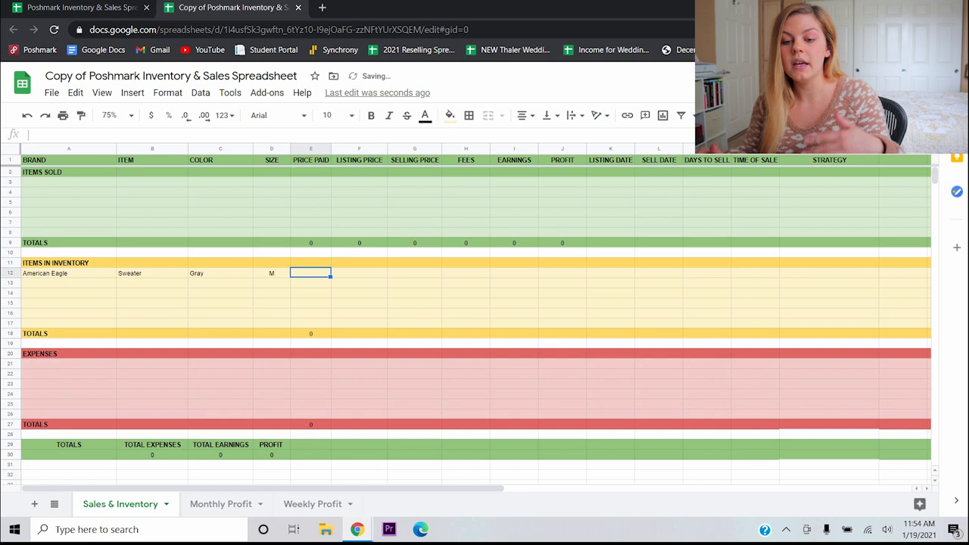
type("5")
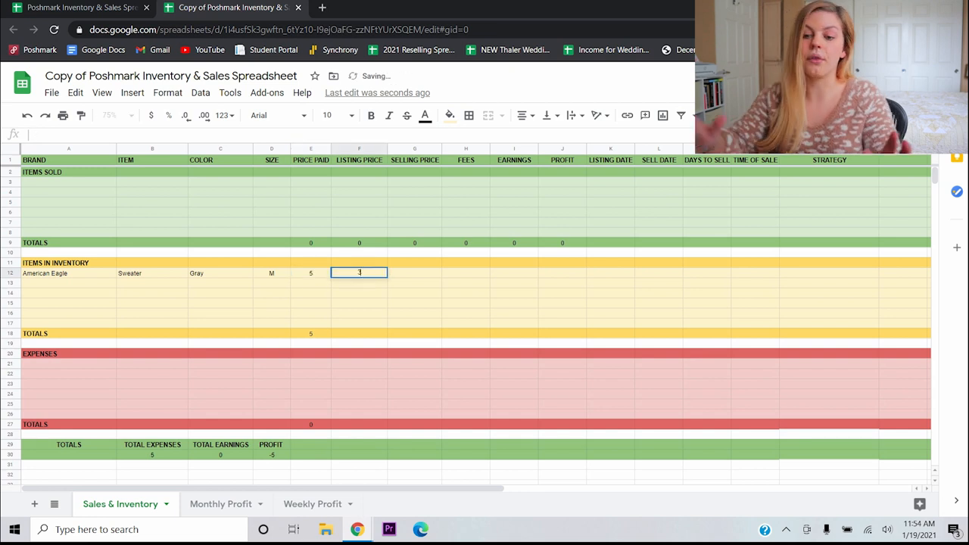
type("30")
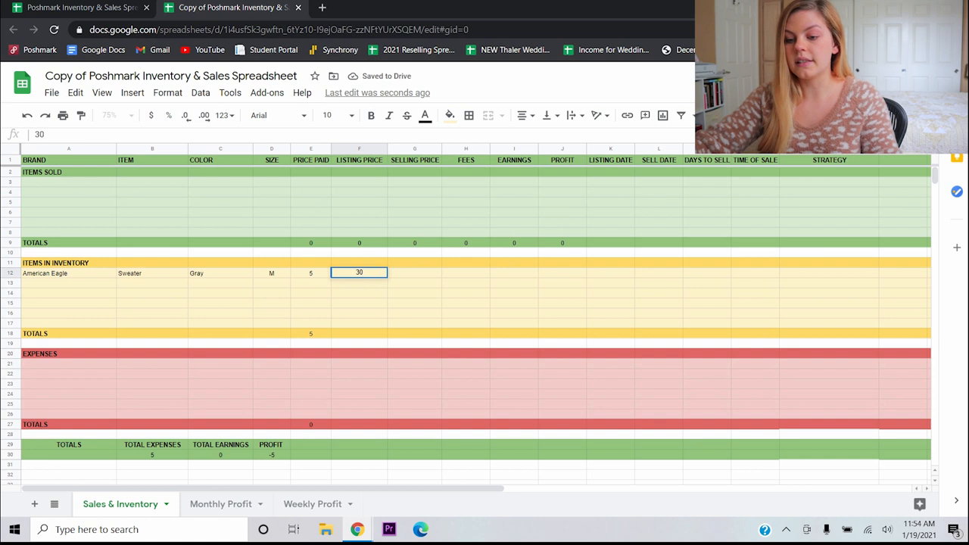
- Date the sweater's listing 1/19/21 and begin the Madewell jeans row at 40
left_click(562, 272)
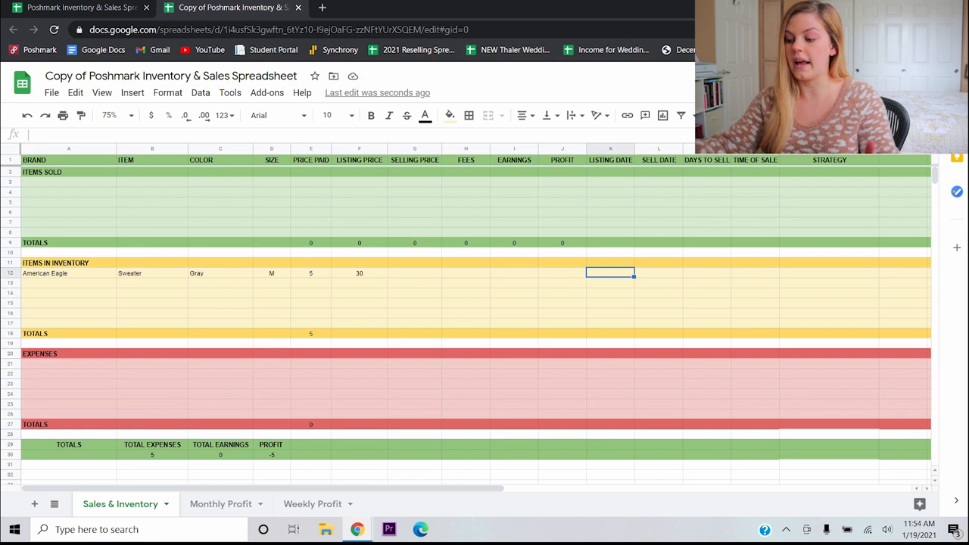
type("1")
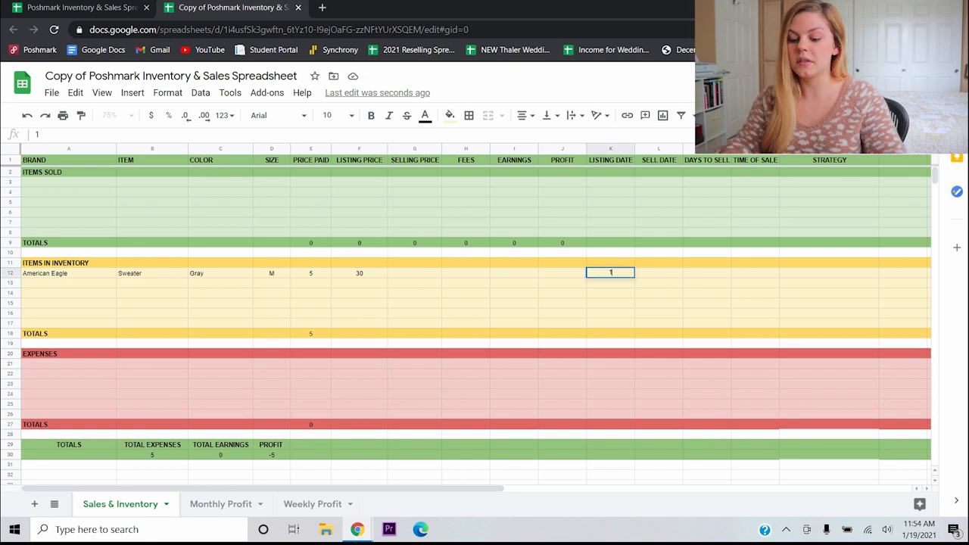
type("1/19/21")
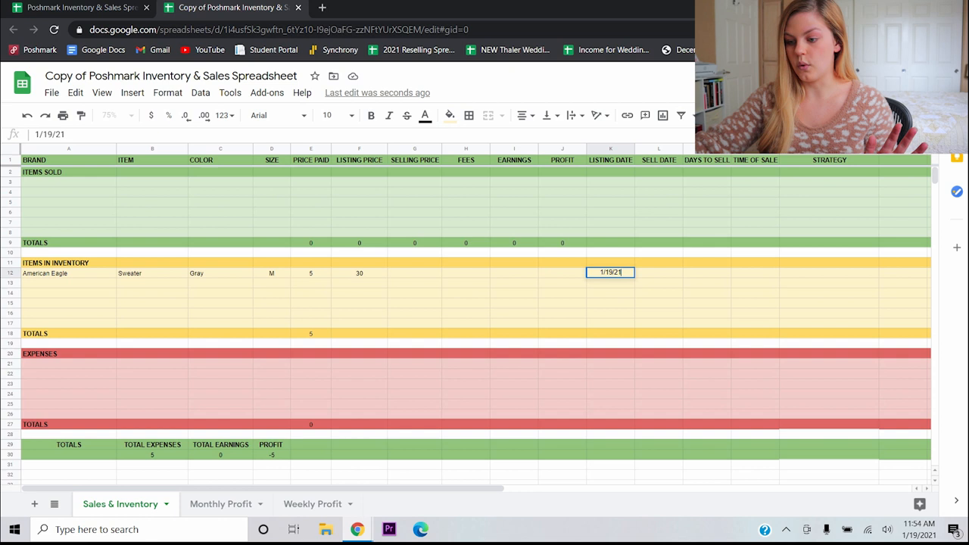
key("Enter")
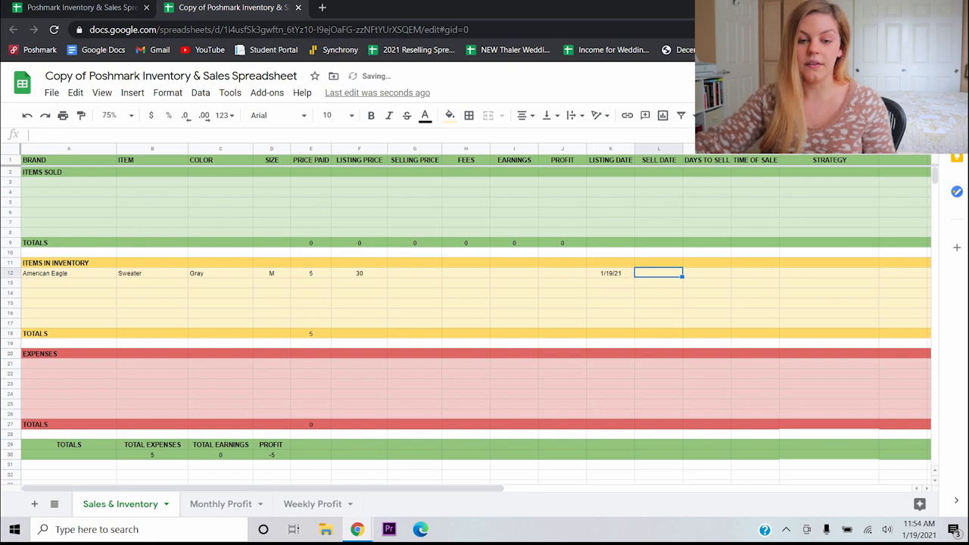
type("Madd")
left_click(220, 283)
type("Dark wash")
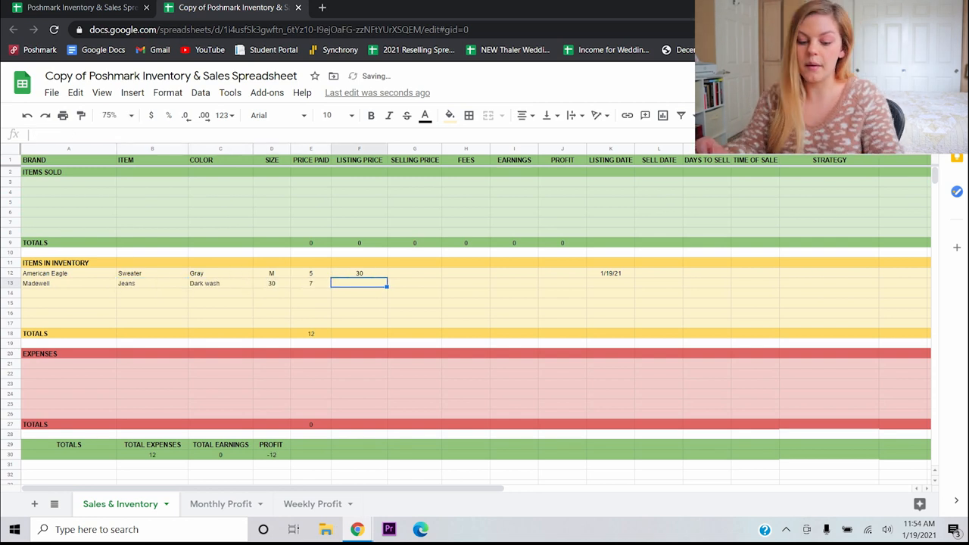
type("40")
left_click(611, 284)
type("1/19/21")
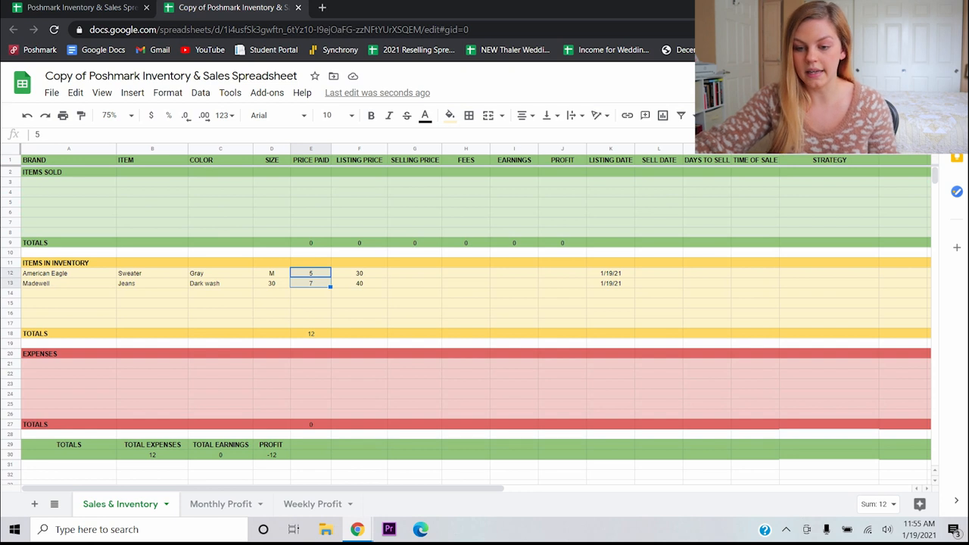
left_click(69, 273)
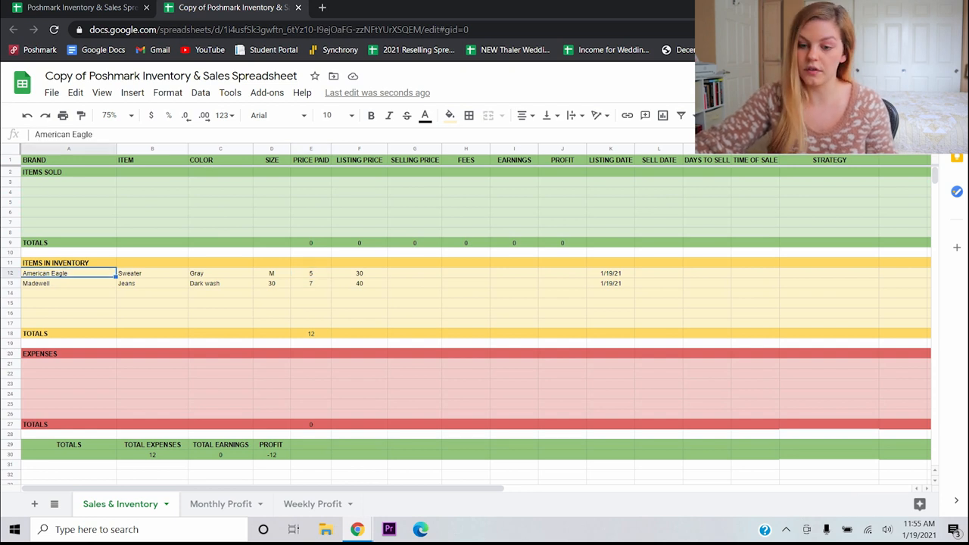
left_click(69, 283)
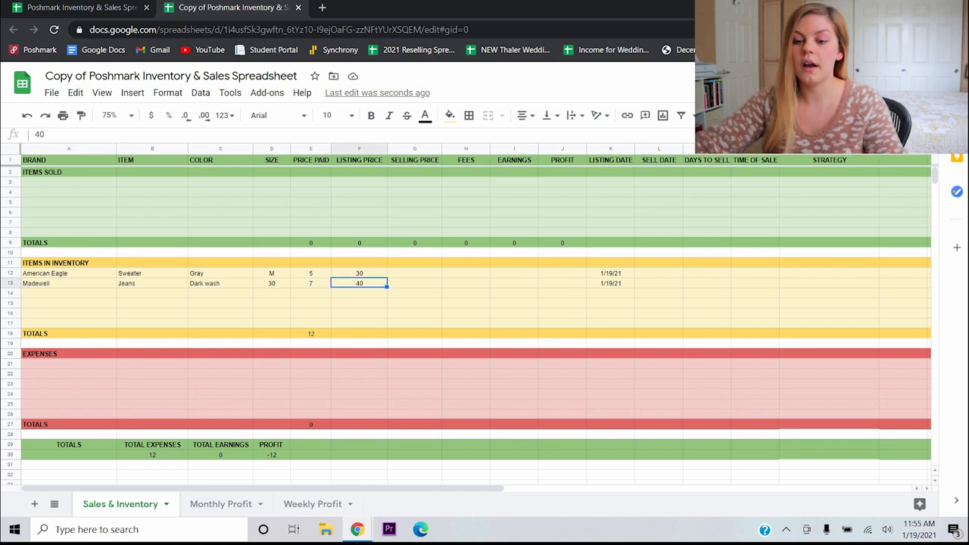
left_click(311, 272)
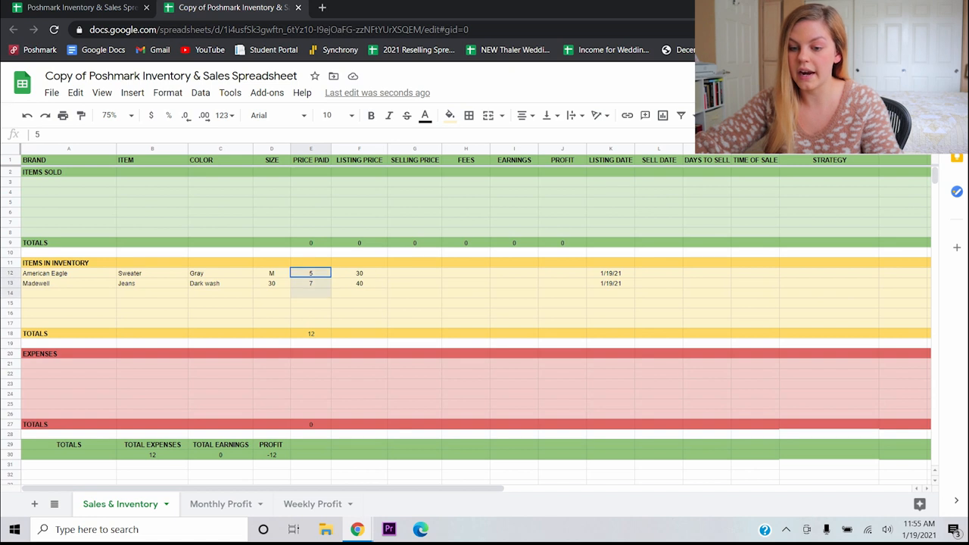
left_click_drag(310, 272, 310, 325)
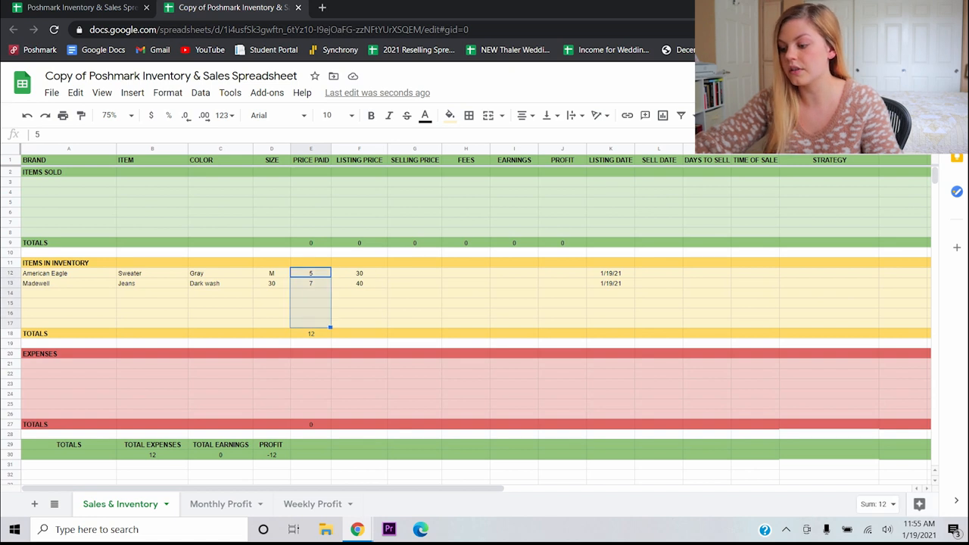
left_click(874, 504)
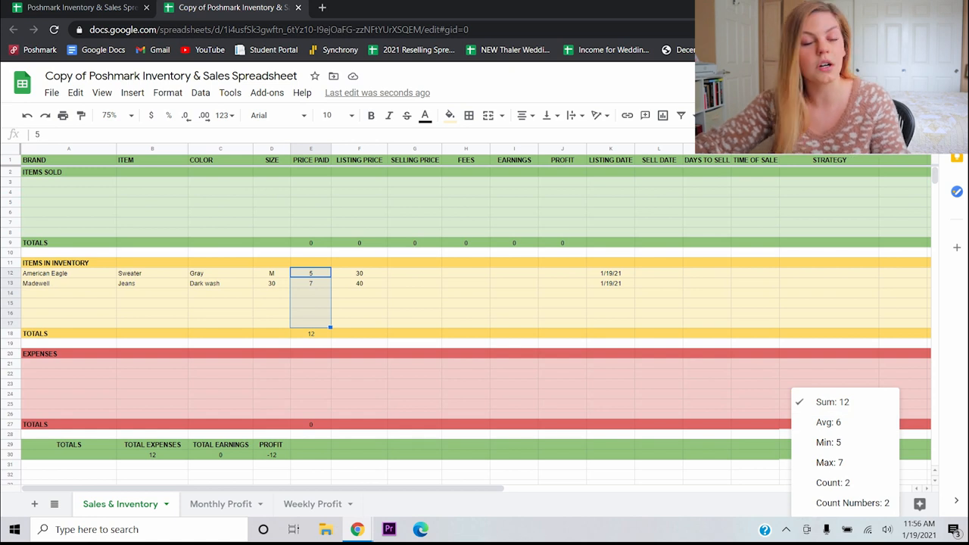
left_click(359, 303)
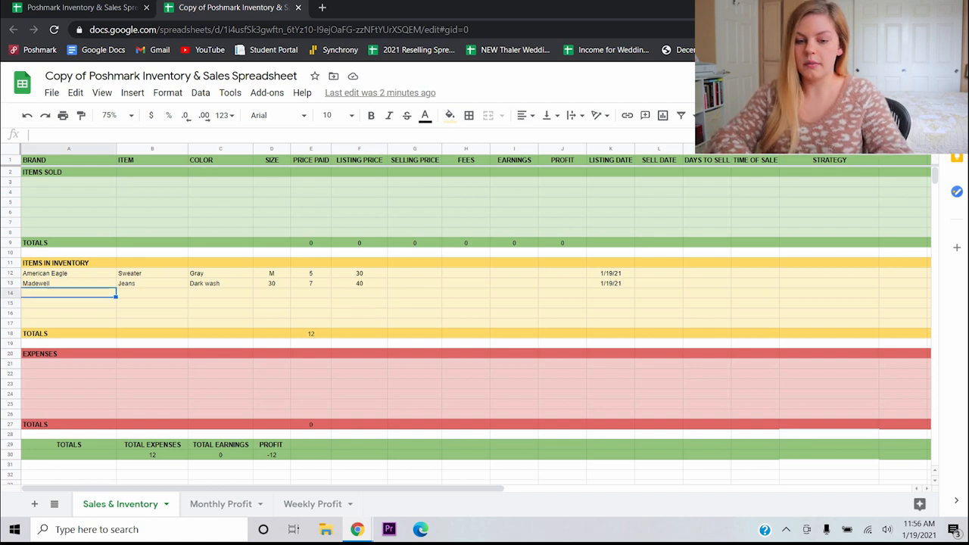
- Add the black Nike sports bra and verify =SUM(E12:E17) totals 15
type("Sport")
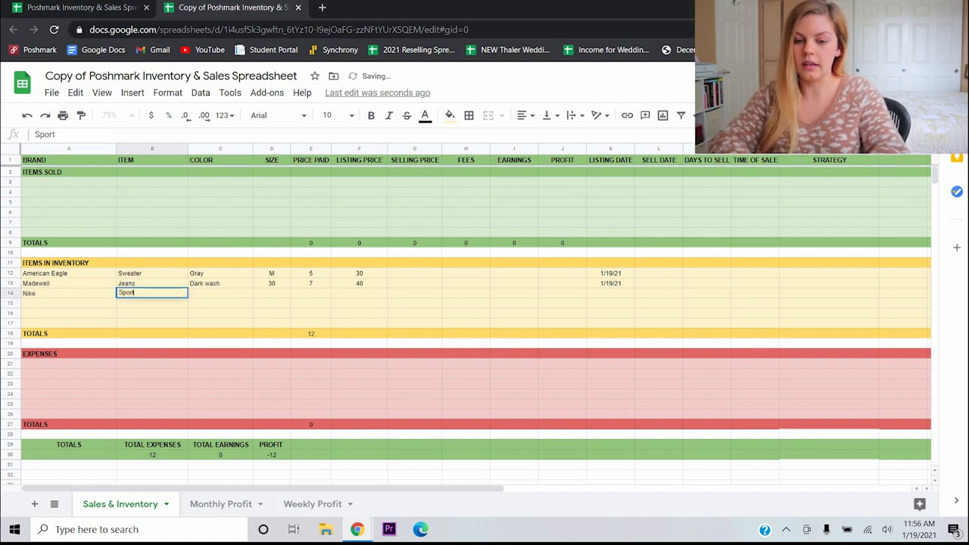
type("B")
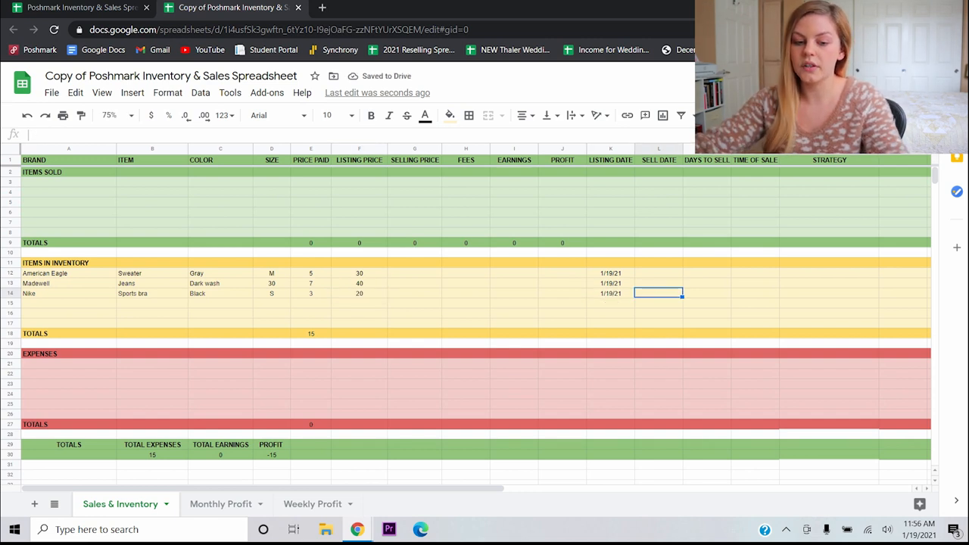
left_click(68, 333)
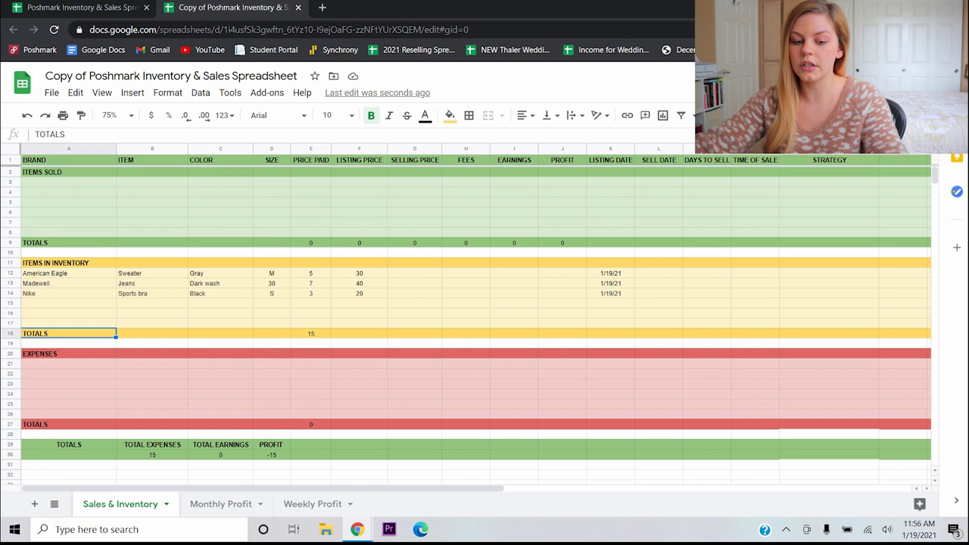
left_click(310, 333)
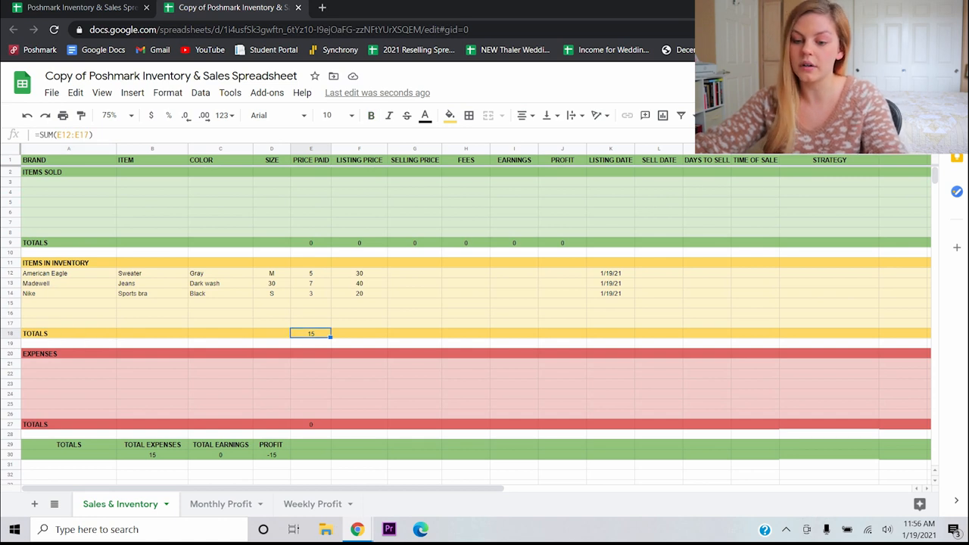
left_click(310, 273)
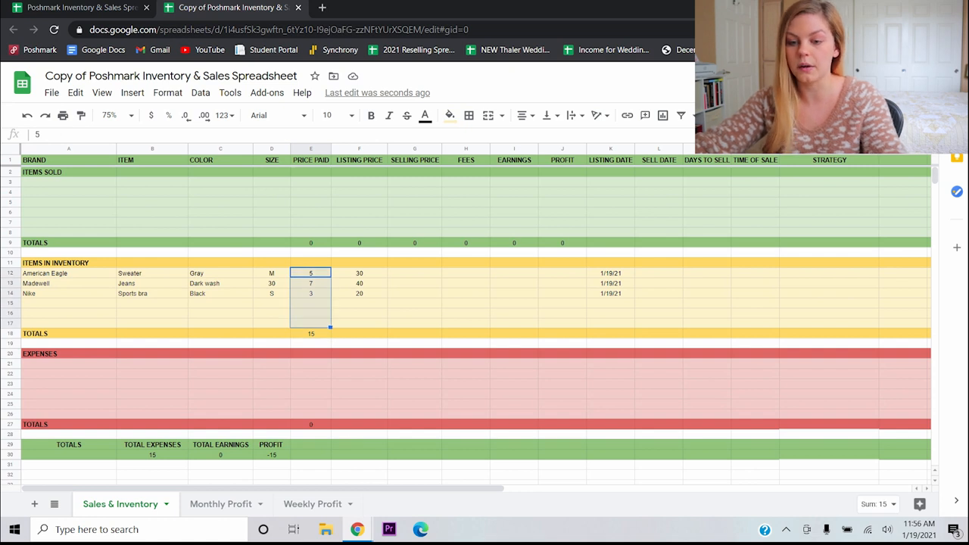
left_click(68, 364)
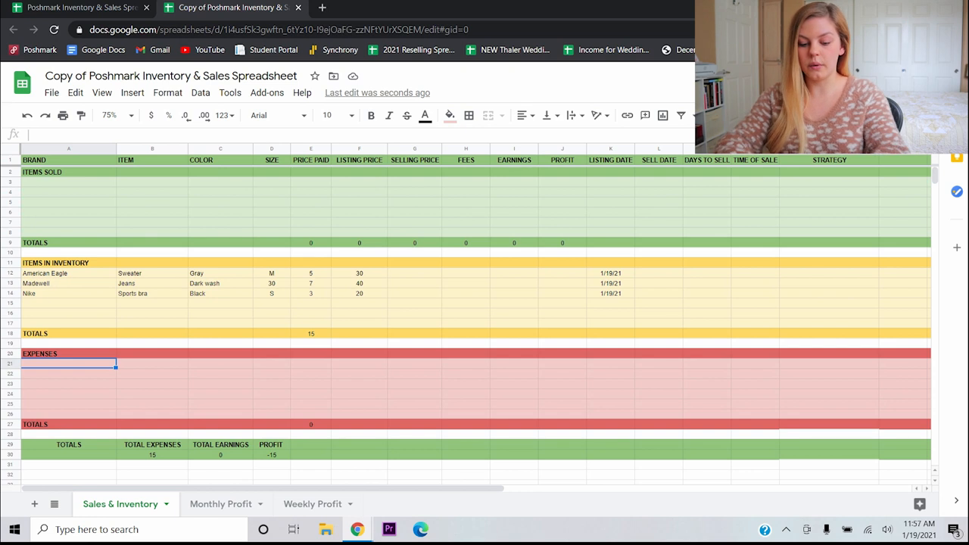
- Enter expenses: Amazon poly mailers at 15 and Target printer ink at 30
type("Amazon")
left_click(152, 364)
type("Poly mailers")
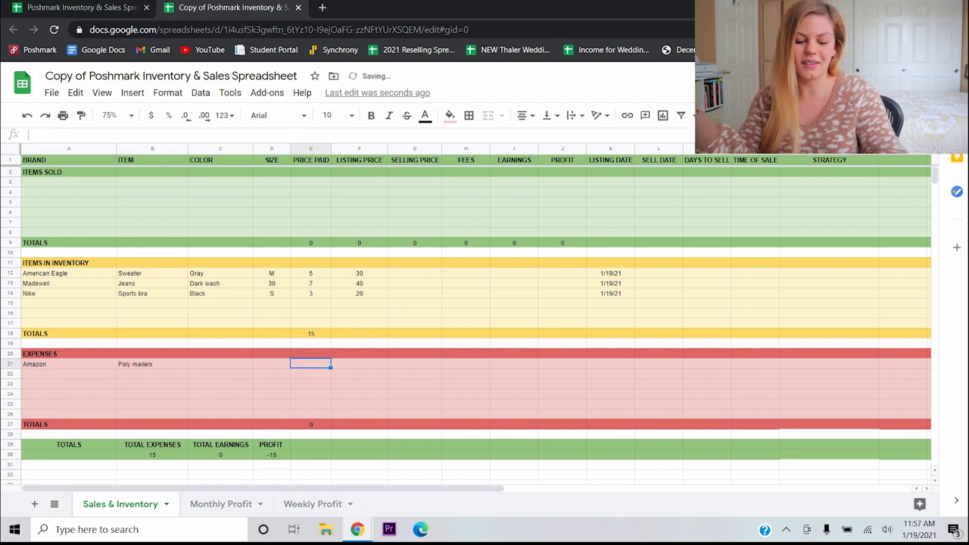
type("15")
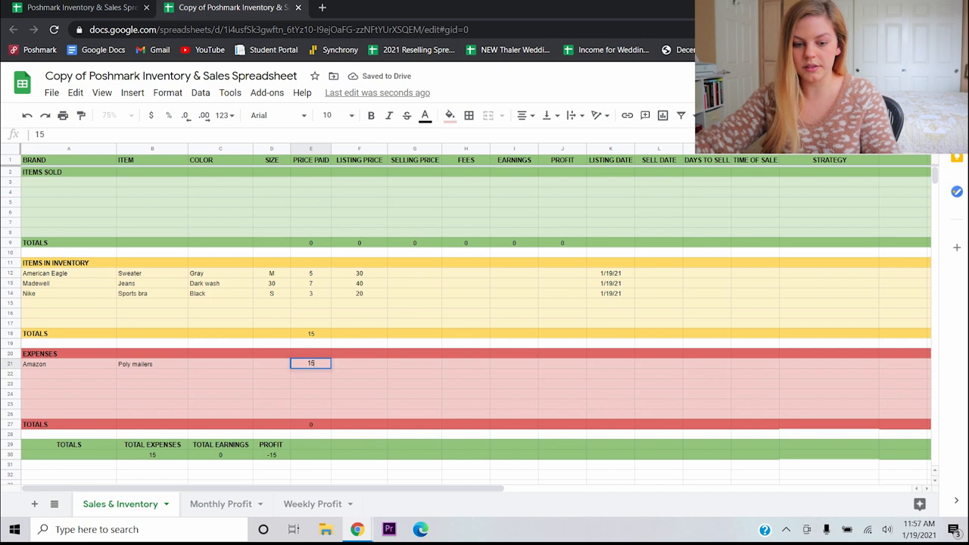
type("Target")
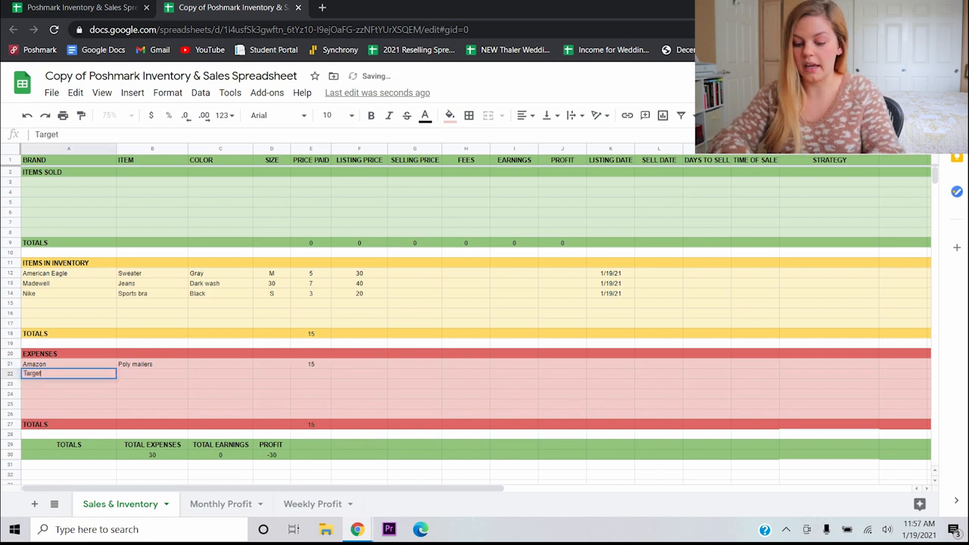
type("Printer ink")
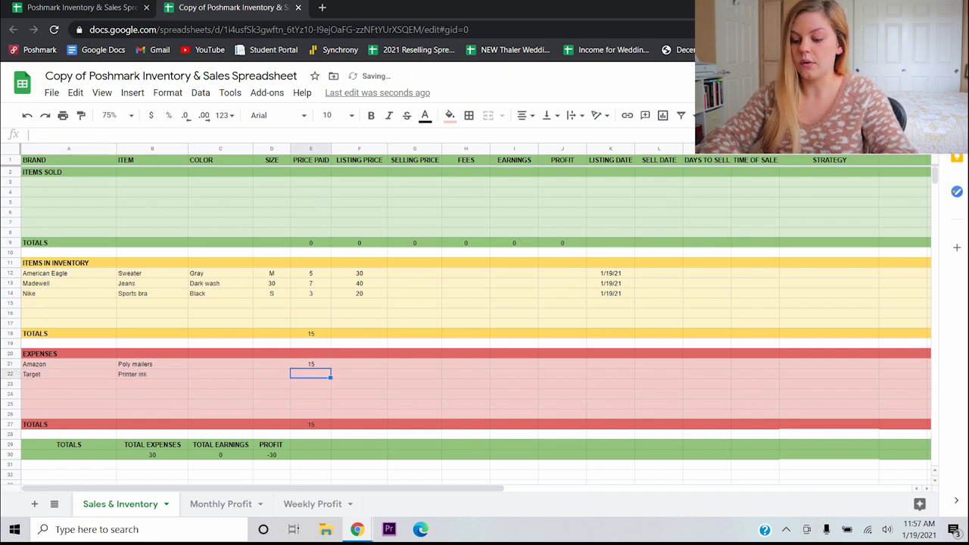
type("30")
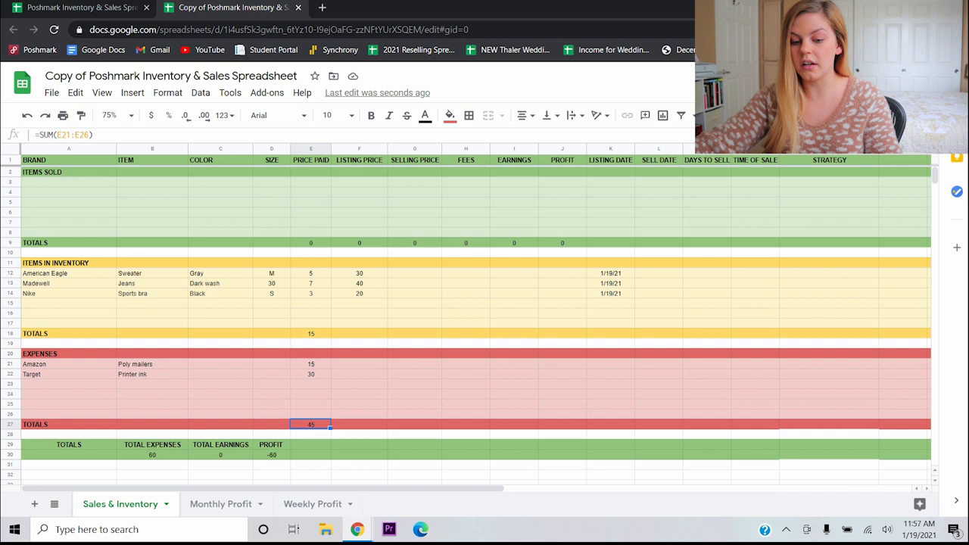
left_click(153, 444)
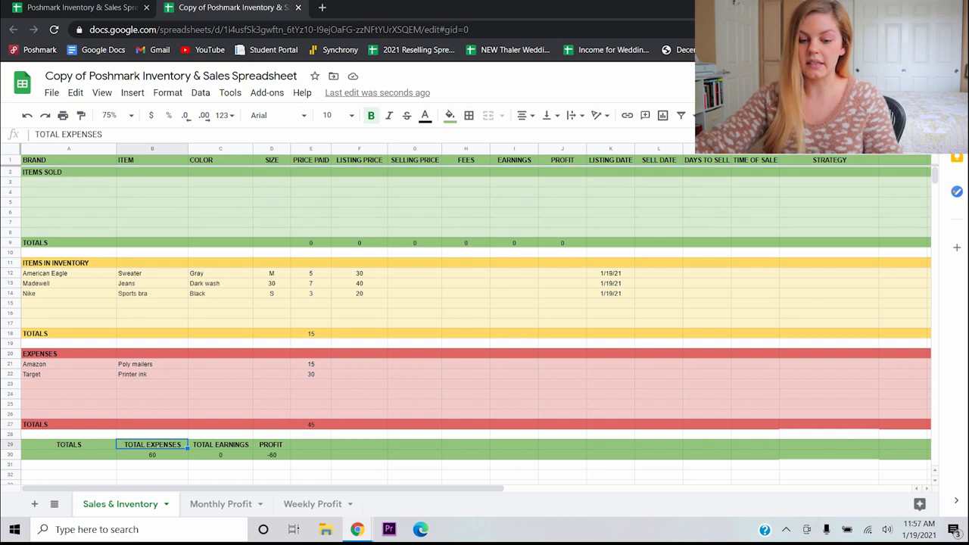
left_click(310, 424)
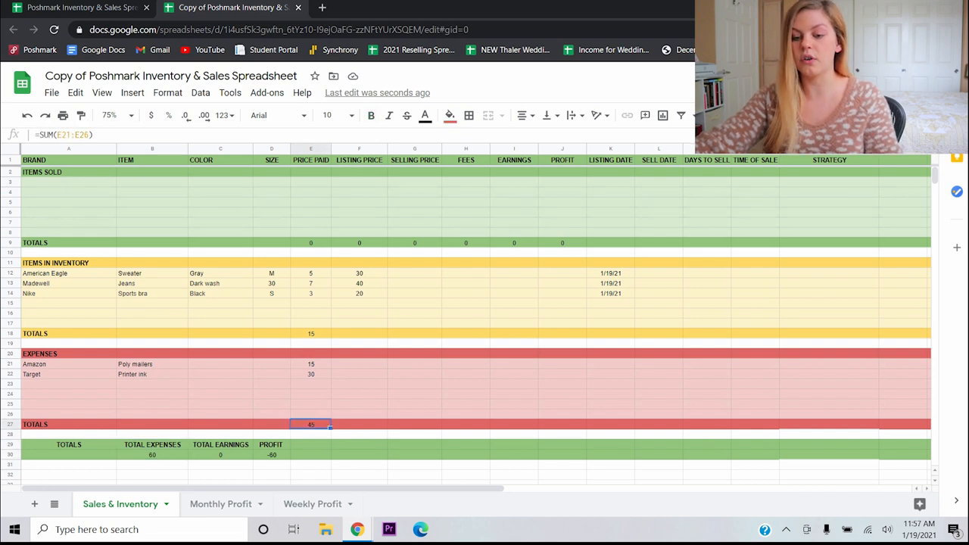
left_click(311, 334)
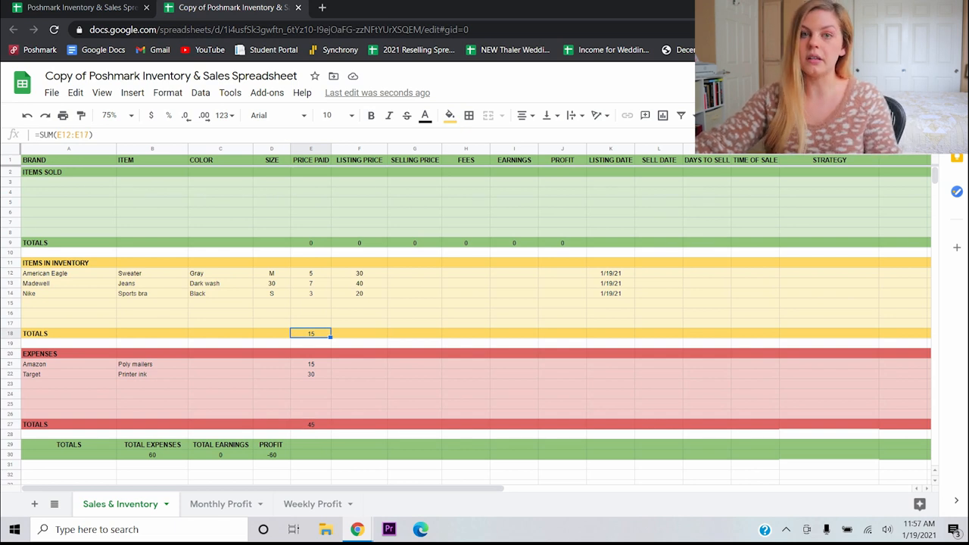
left_click(151, 454)
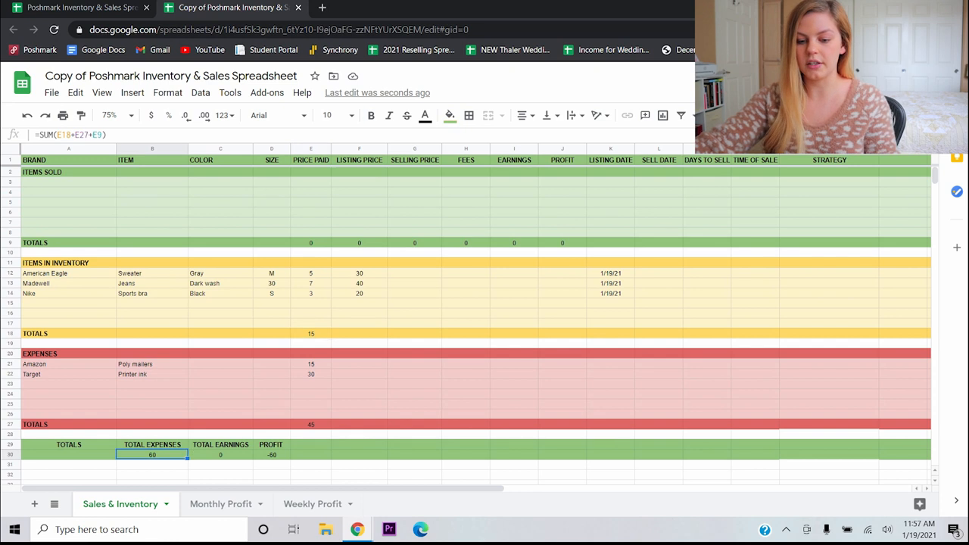
left_click(220, 455)
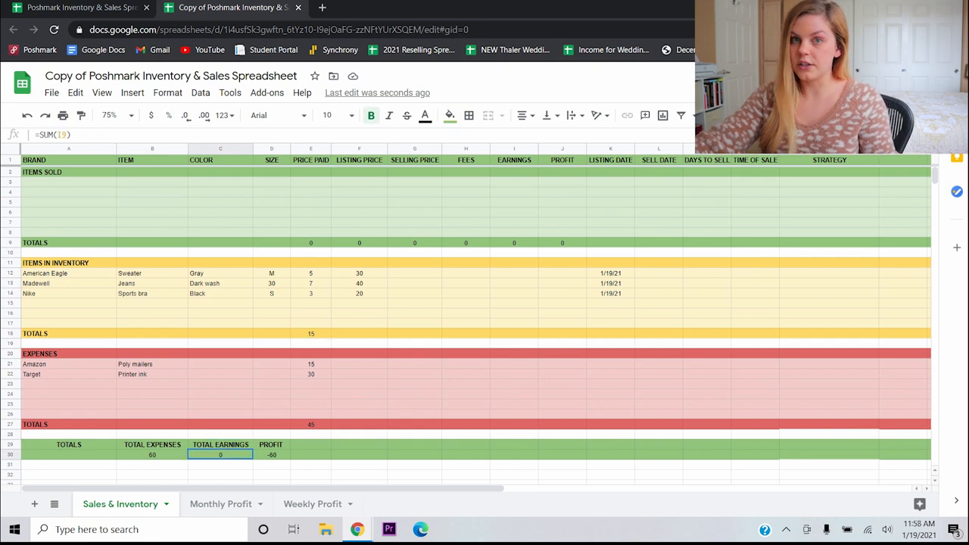
left_click(271, 444)
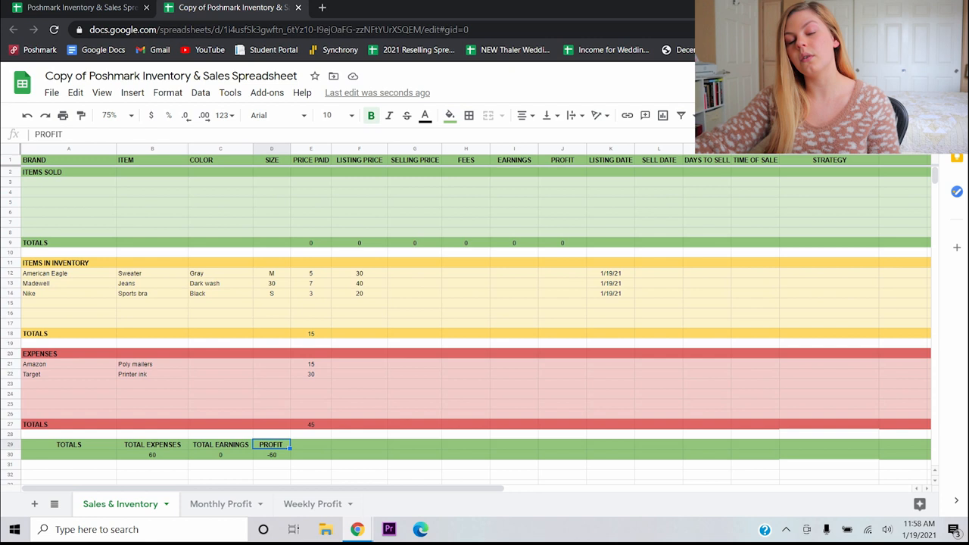
left_click(271, 455)
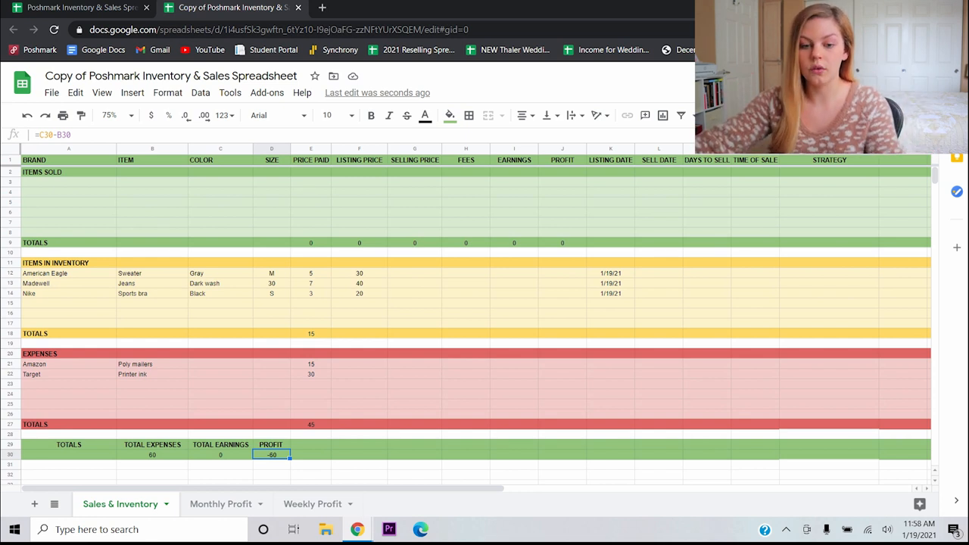
- Copy the sweater's row 12 into row 3 under Items Sold, then delete row 12
left_click(68, 273)
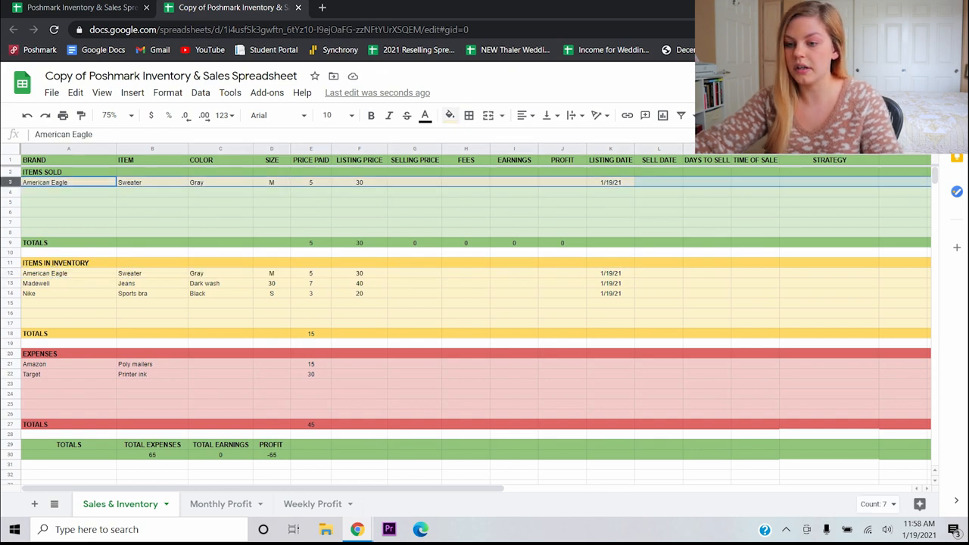
left_click(68, 273)
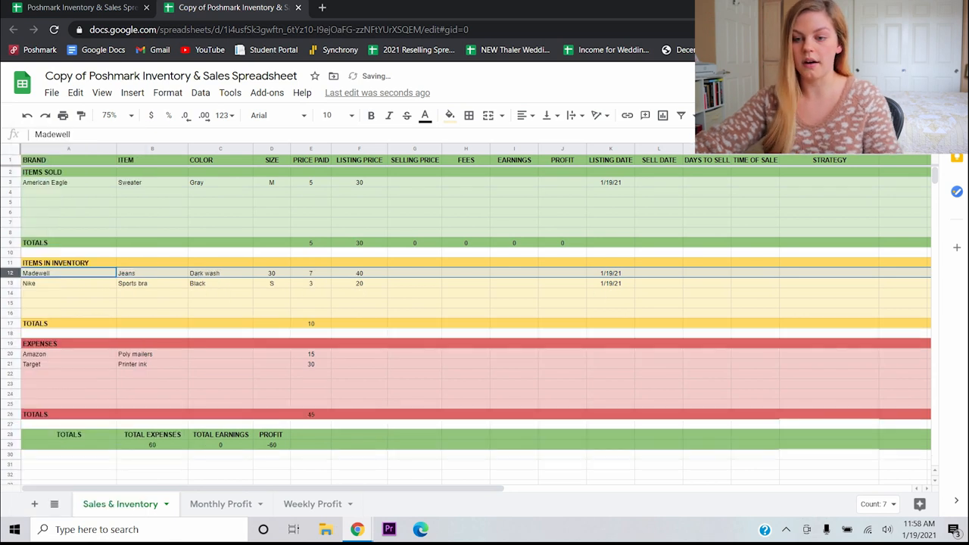
left_click(414, 181)
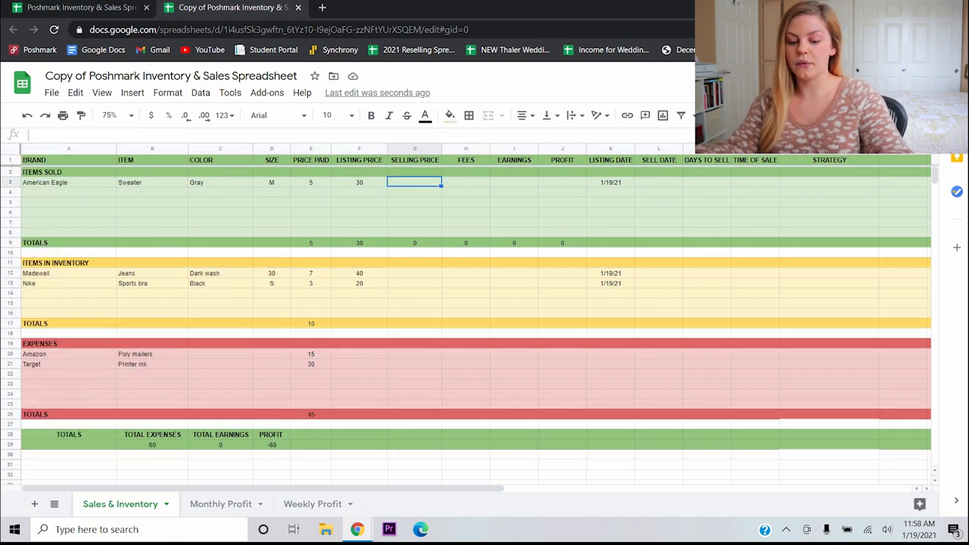
- Enter the sweater's sale figures 25, 5 and 20 earnings in row 3
type("25")
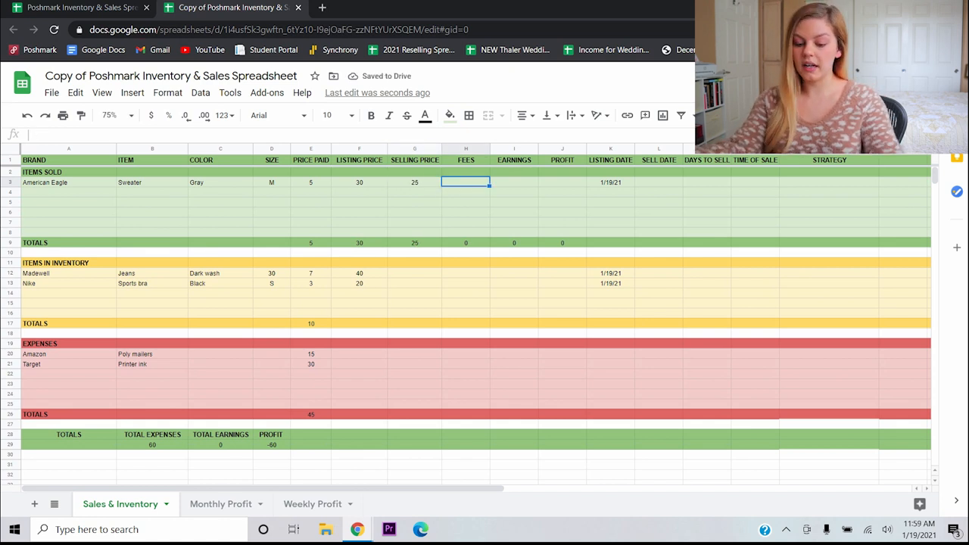
type("5")
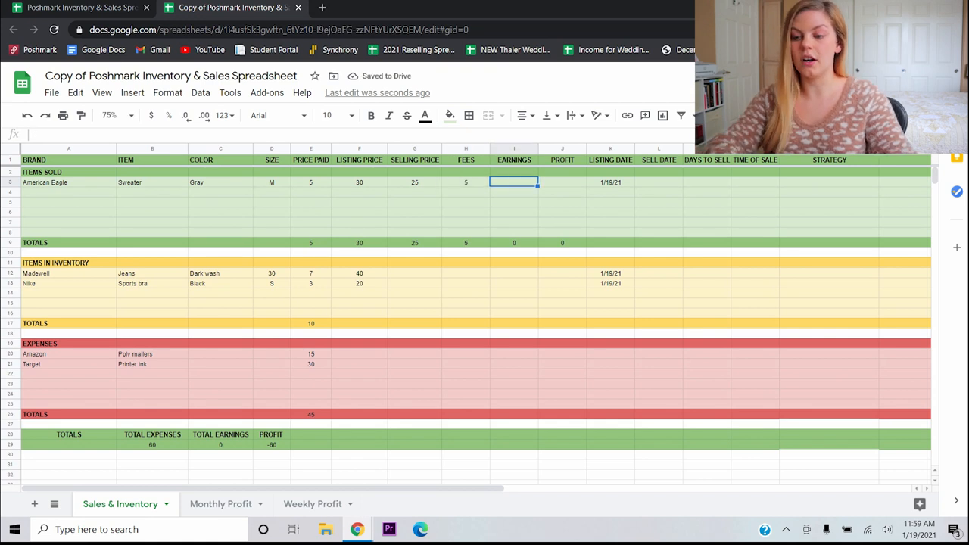
type("20")
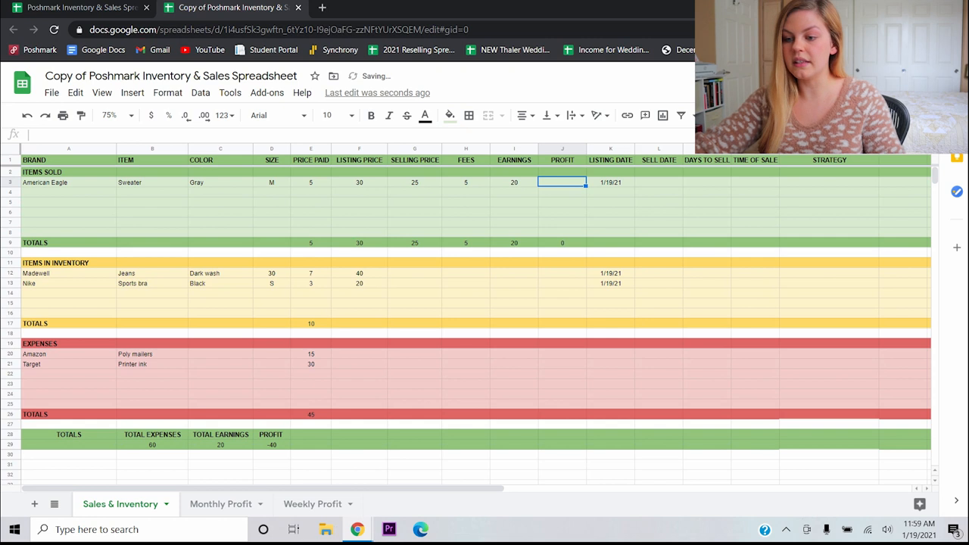
left_click(514, 182)
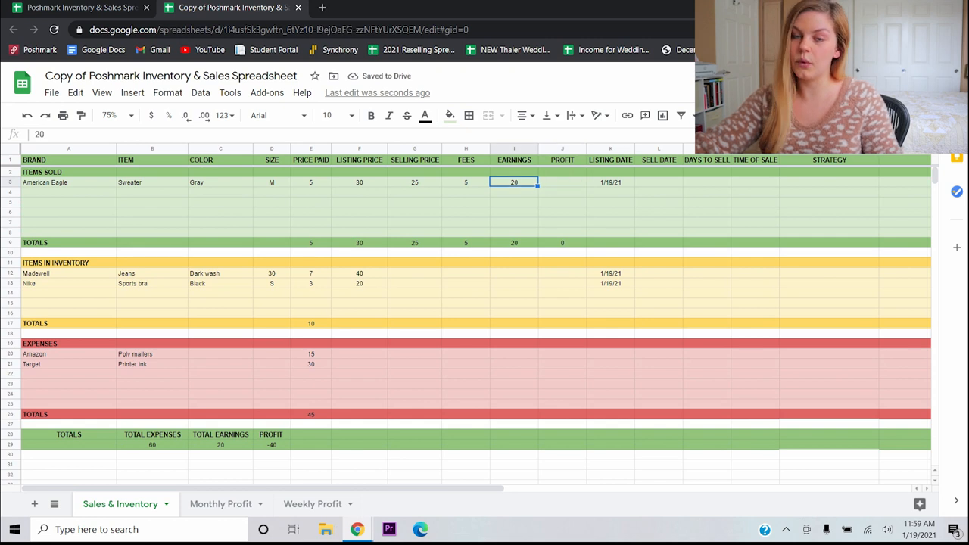
left_click(562, 182)
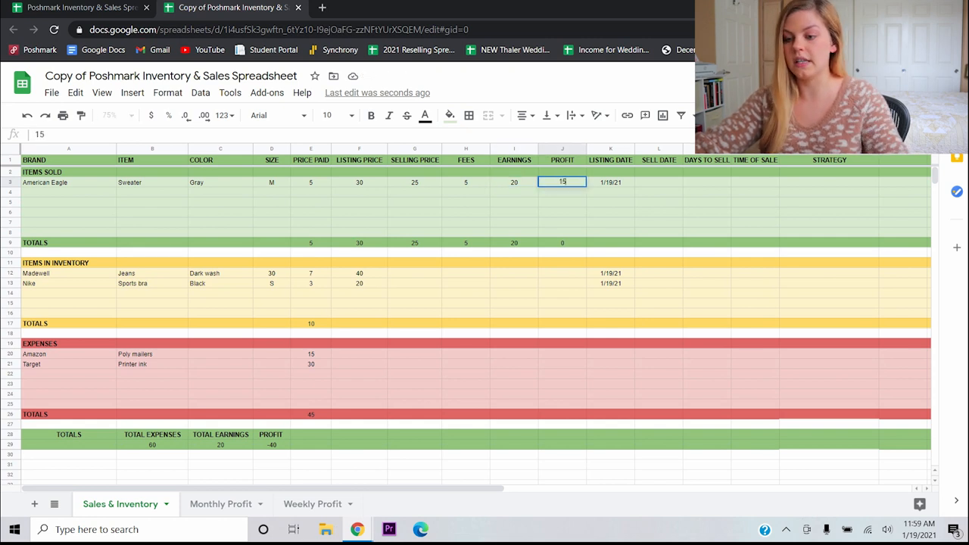
- Record sell date 1/21/21, 2 days to sell, 12:30 sale time, 'Accepted her Offer'
type("1/21/21")
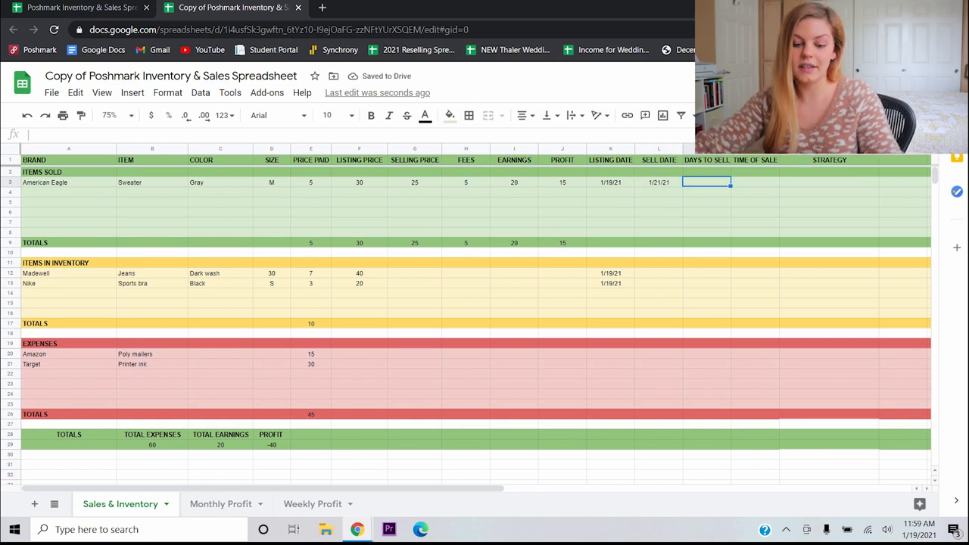
type("2")
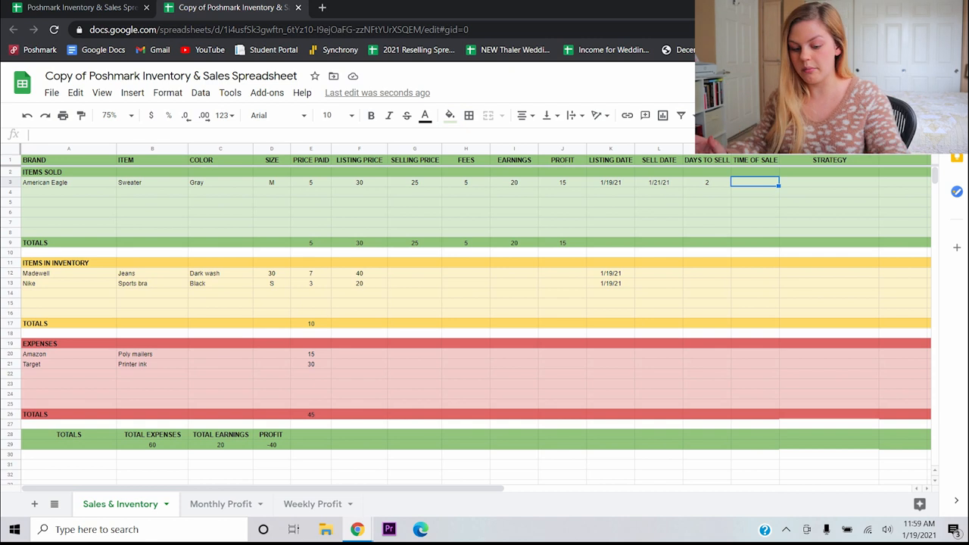
type("12:30 PM")
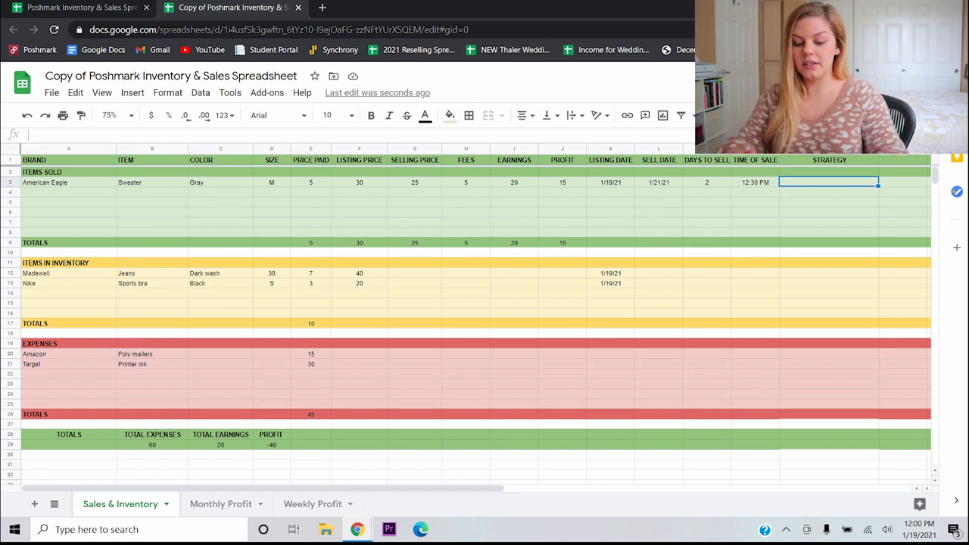
type("Accepted her Offer")
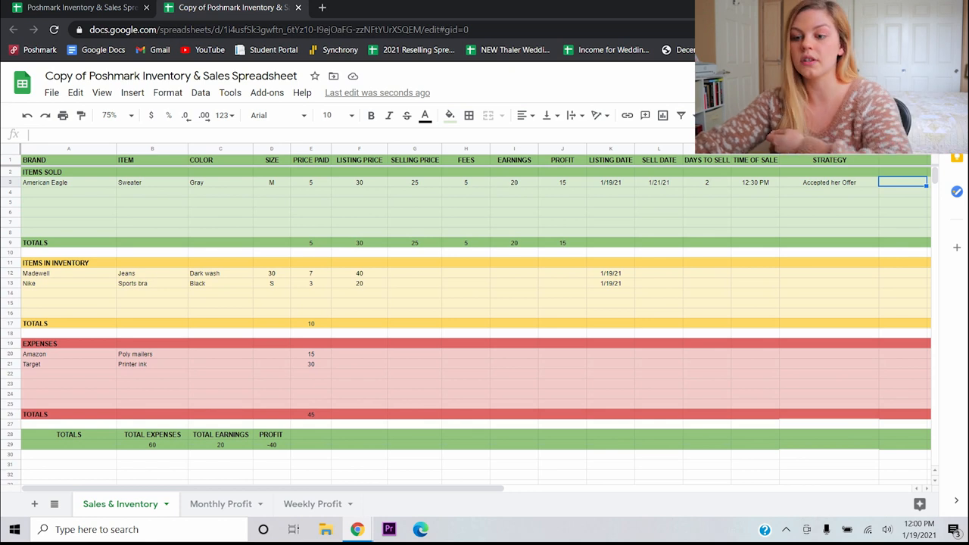
left_click(310, 434)
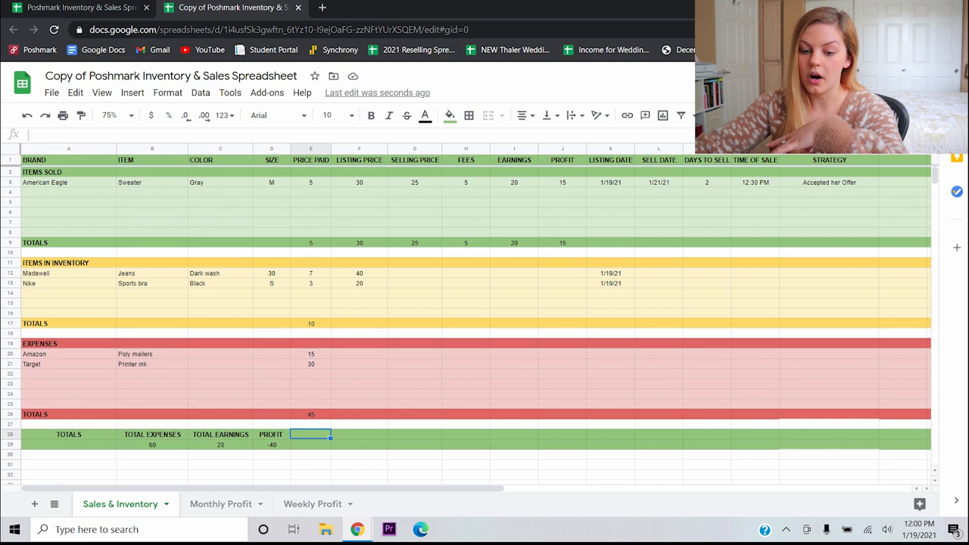
left_click(152, 434)
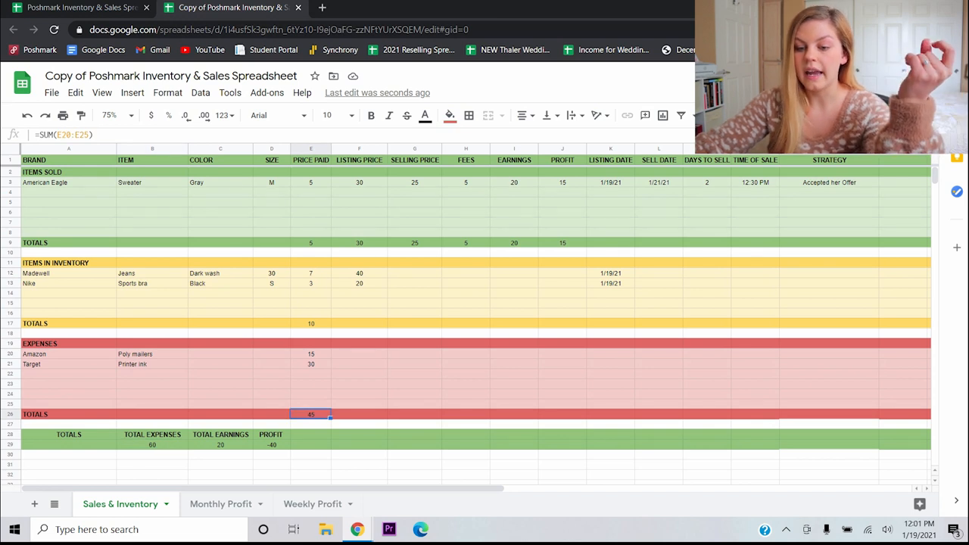
left_click(310, 323)
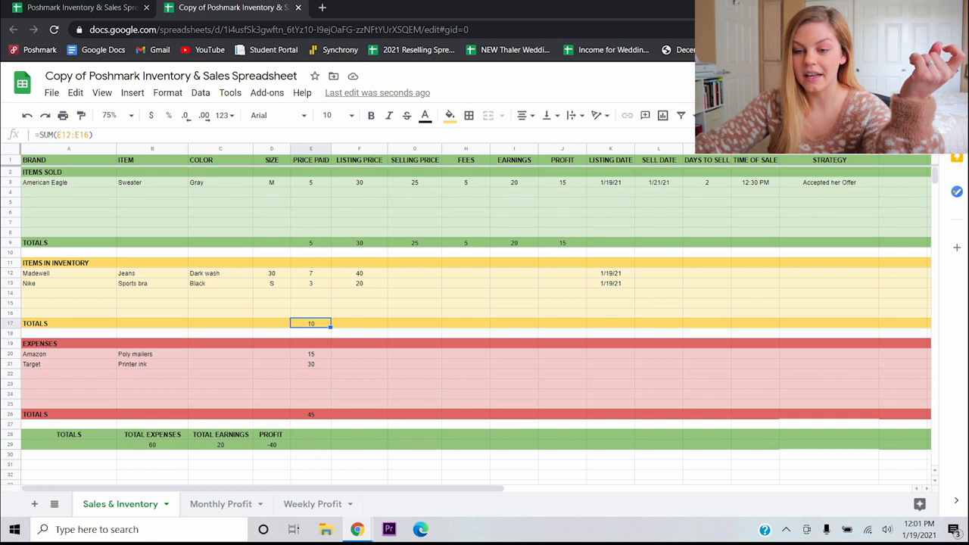
left_click(310, 242)
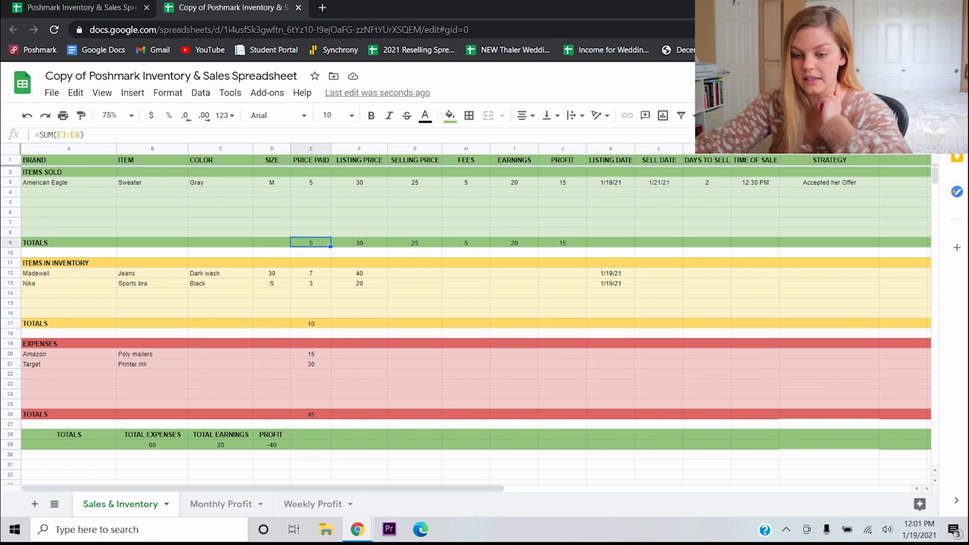
left_click(151, 444)
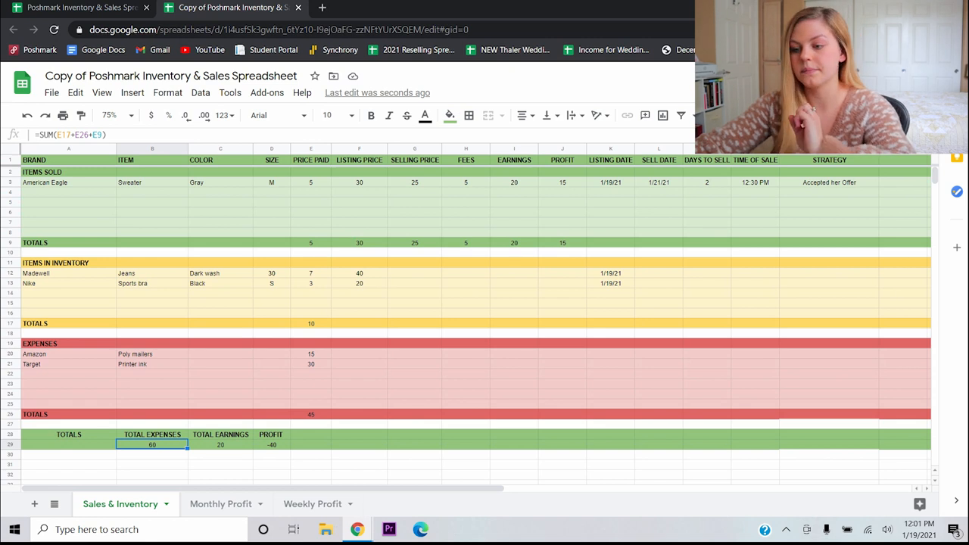
left_click(220, 444)
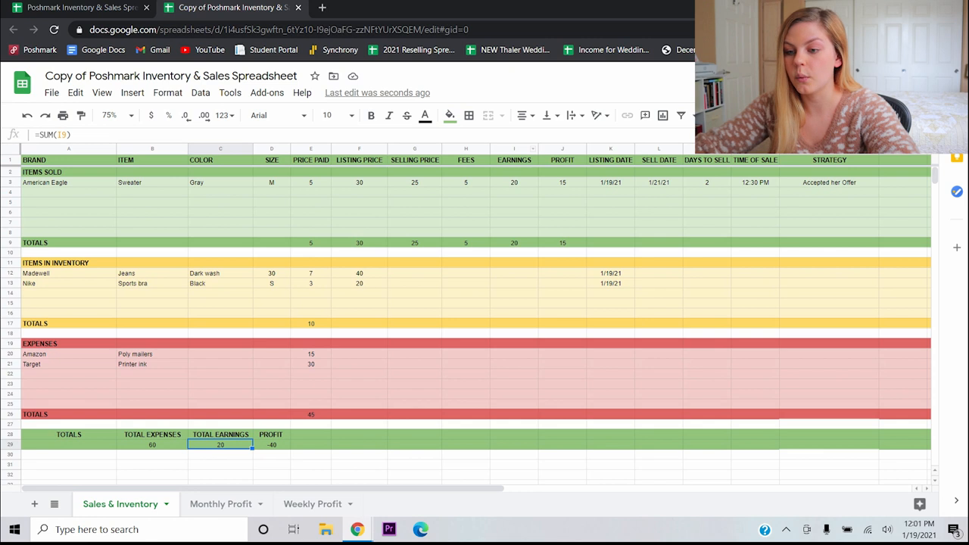
left_click(514, 242)
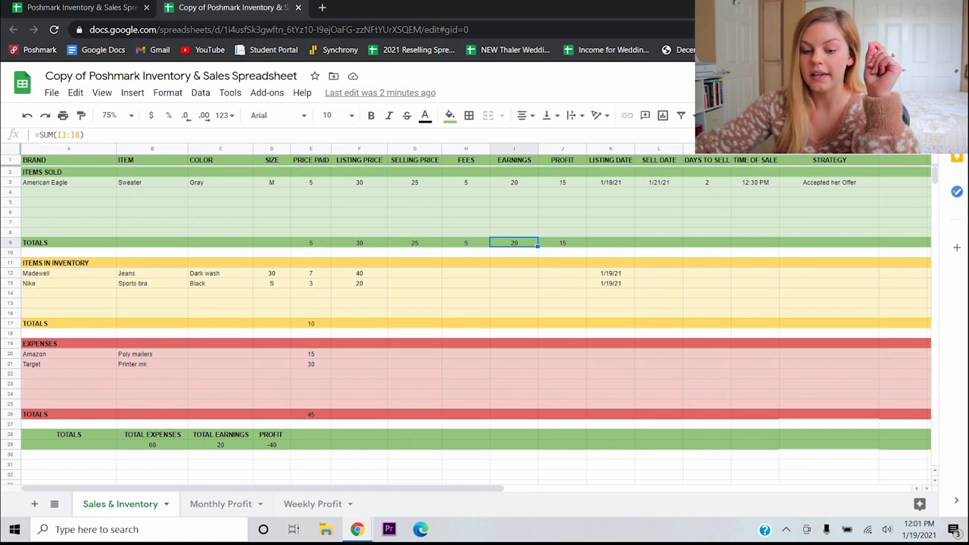
left_click(271, 433)
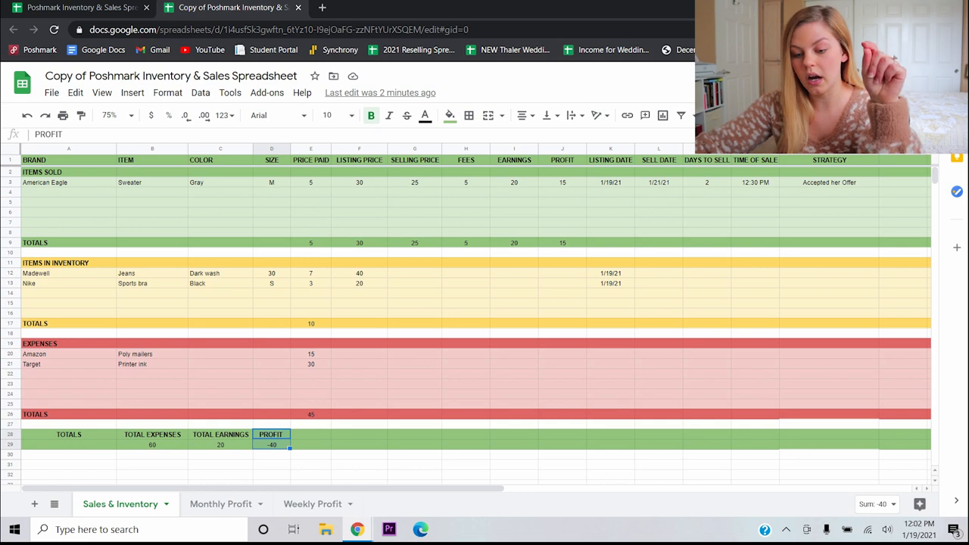
left_click(562, 242)
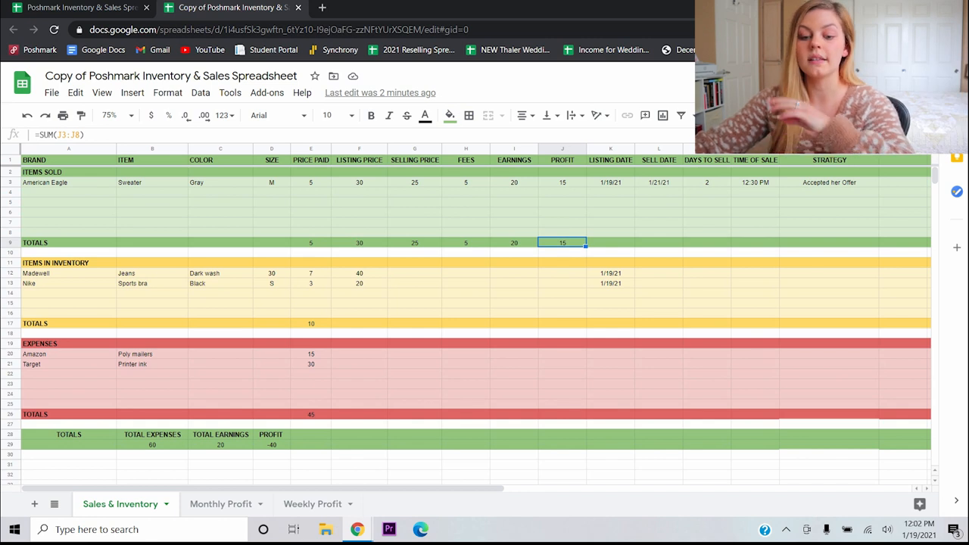
left_click(271, 440)
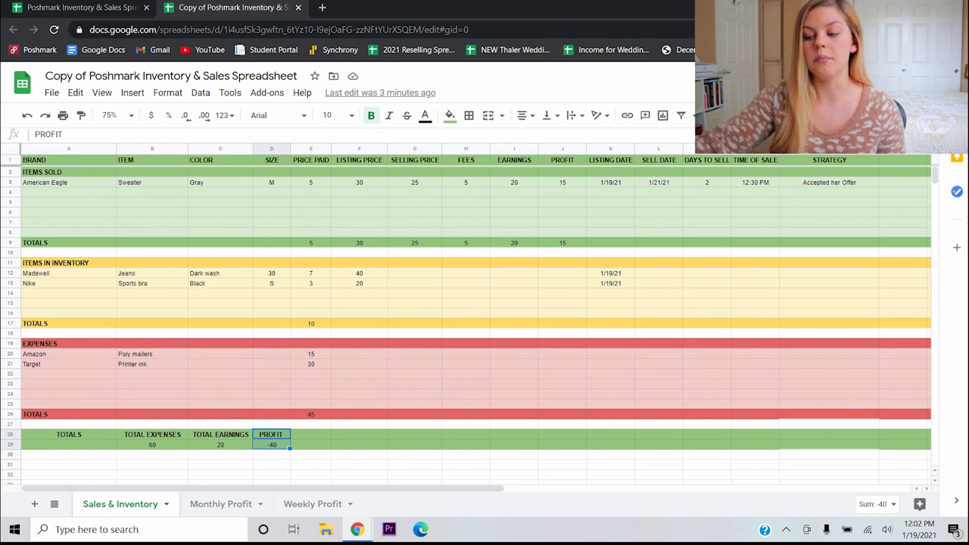
left_click(310, 444)
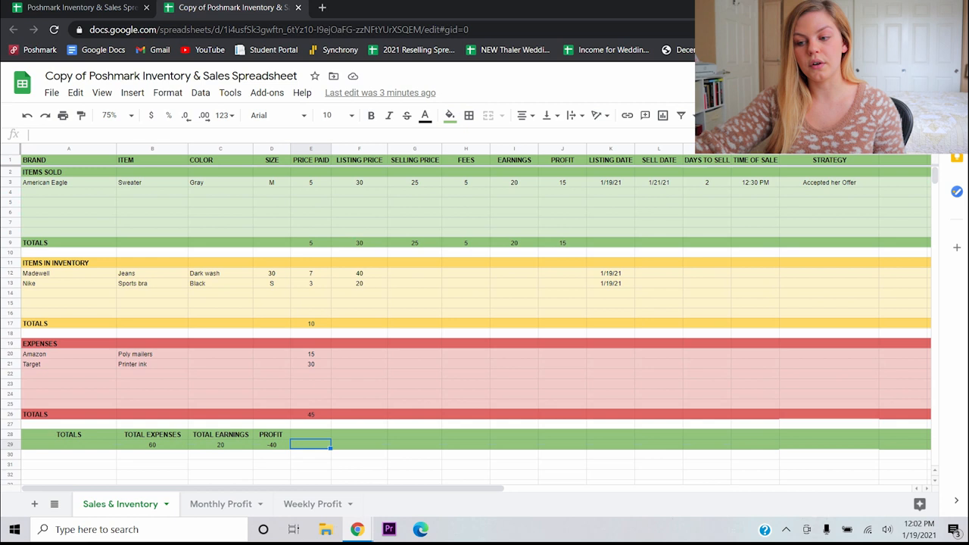
left_click(562, 242)
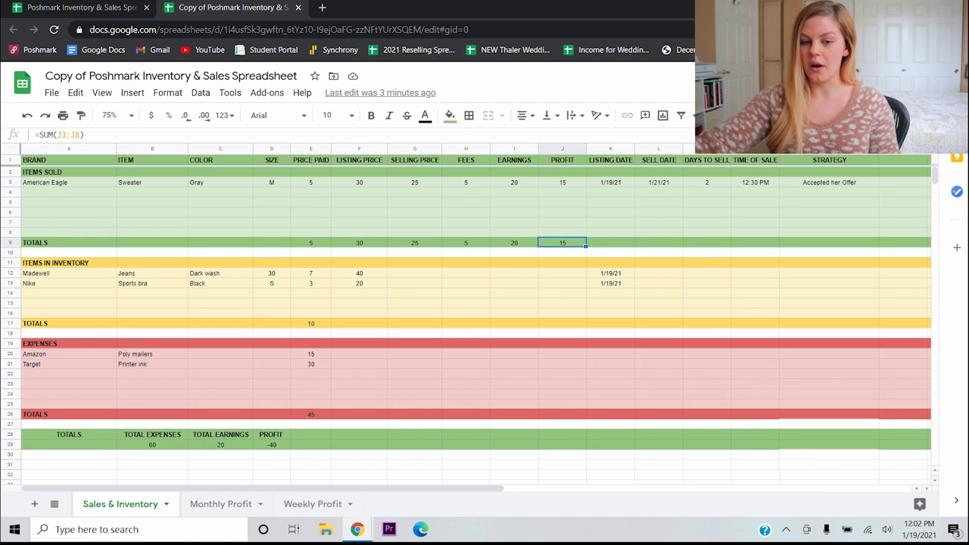
left_click(68, 232)
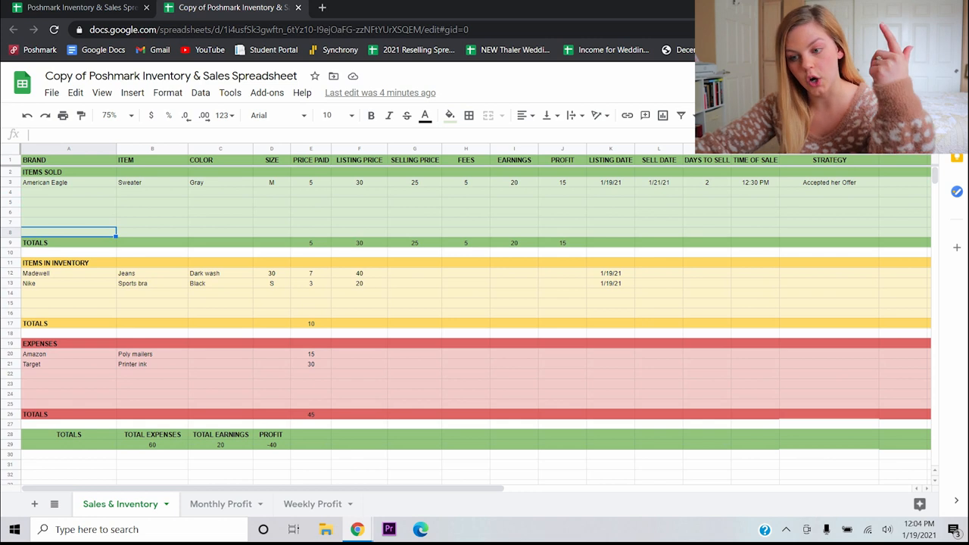
- Add 'Example' placeholder inventory rows priced at 5 and check the total formula
type("Example")
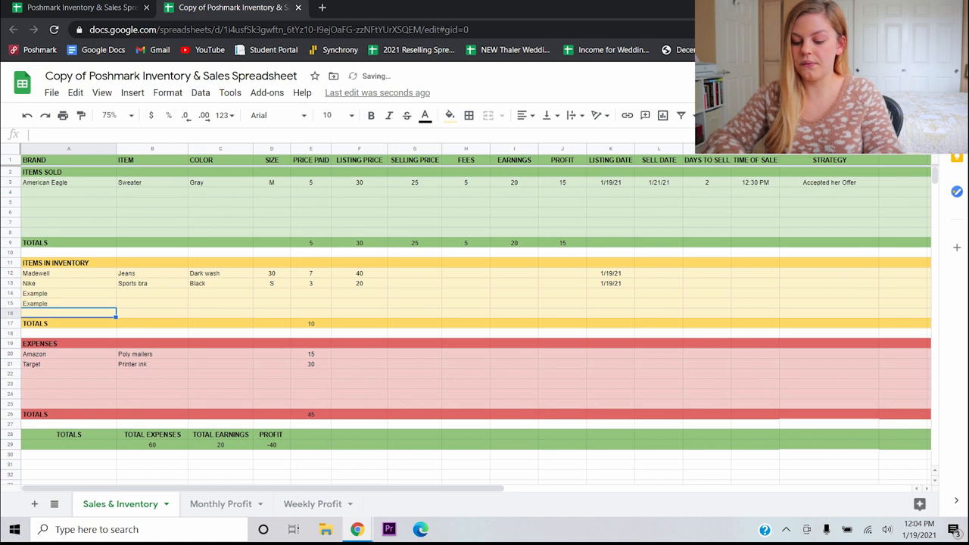
type("Example")
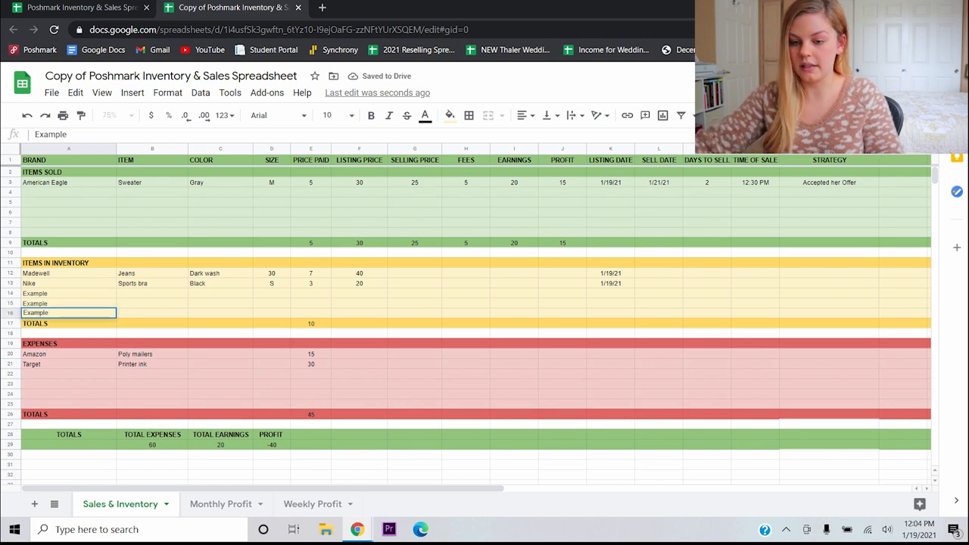
type("5")
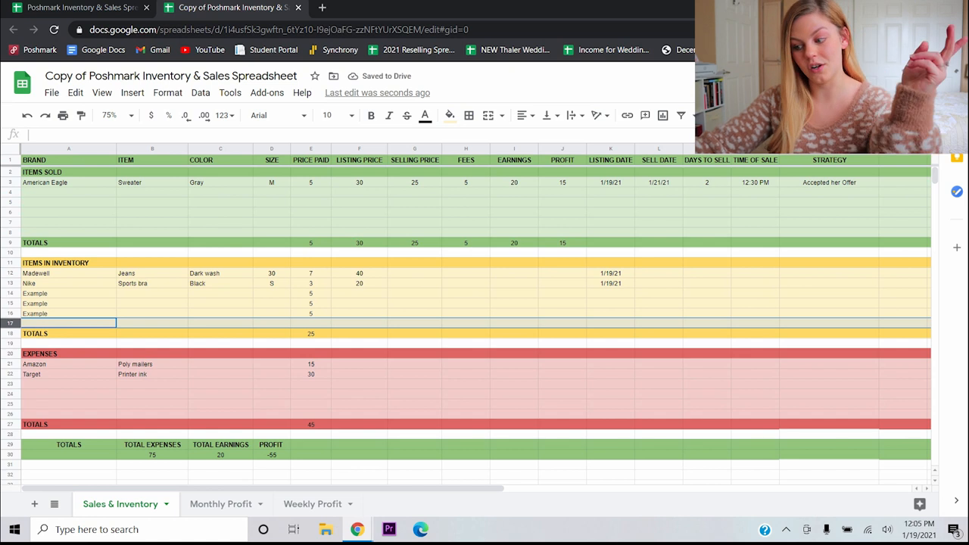
left_click(310, 333)
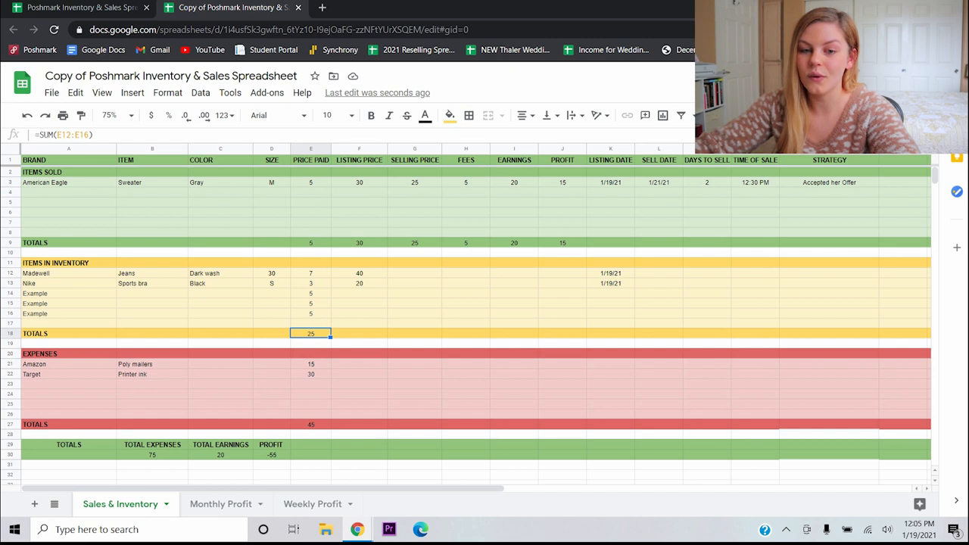
- Extend the inventory total to =SUM(E12:E17) and enter 5 in the new row
left_click(310, 272)
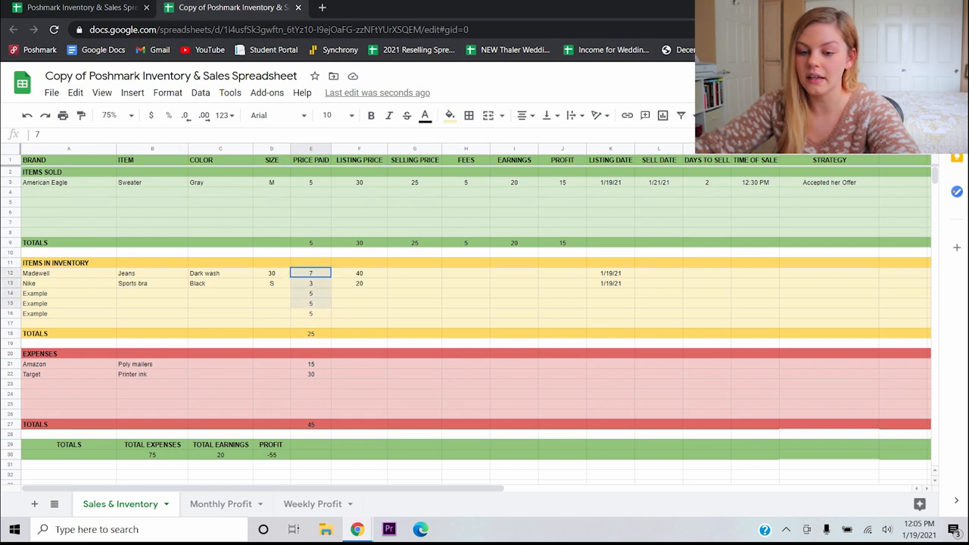
left_click_drag(310, 272, 311, 314)
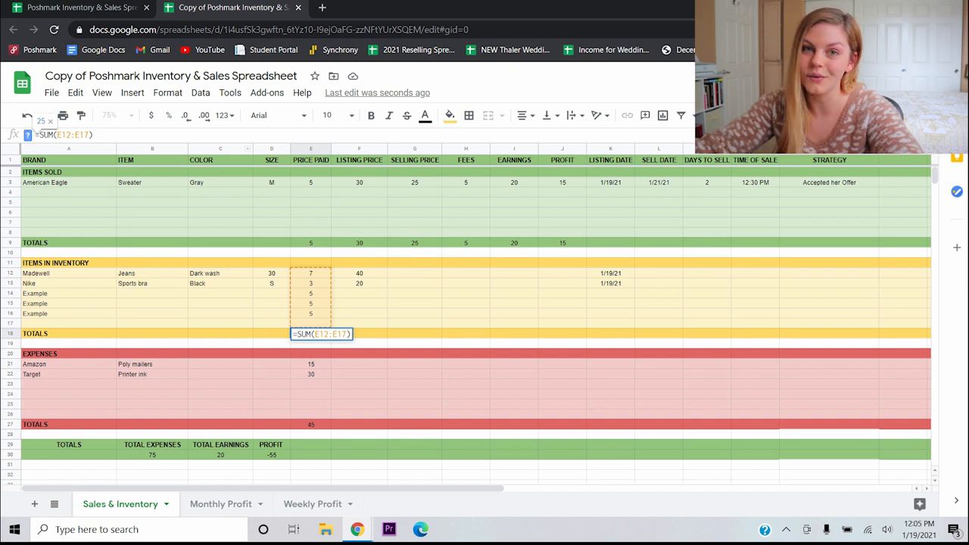
key("Enter")
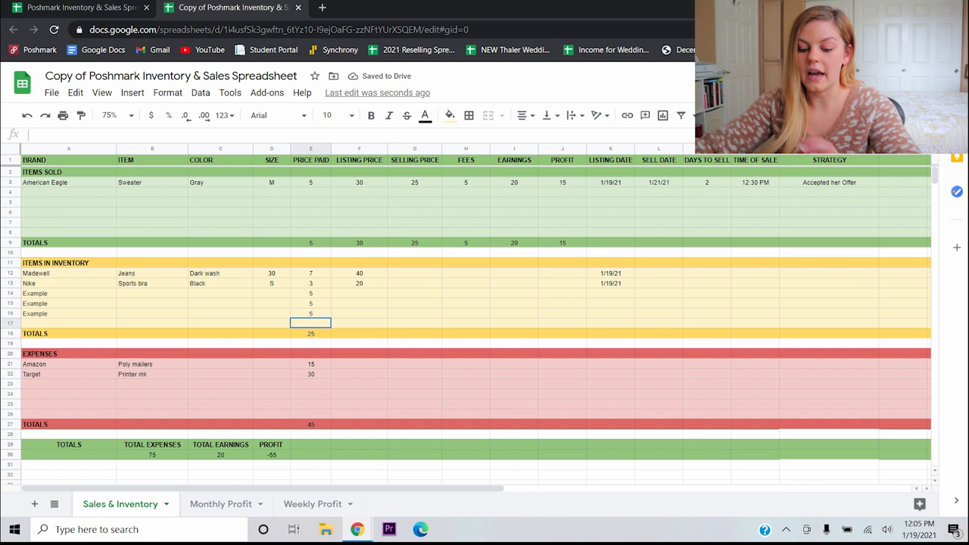
type("5")
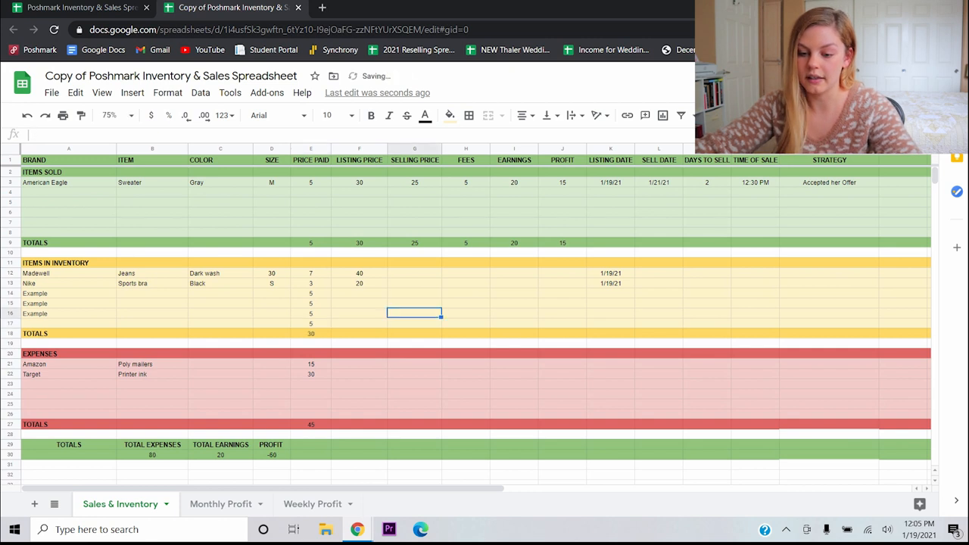
left_click(311, 334)
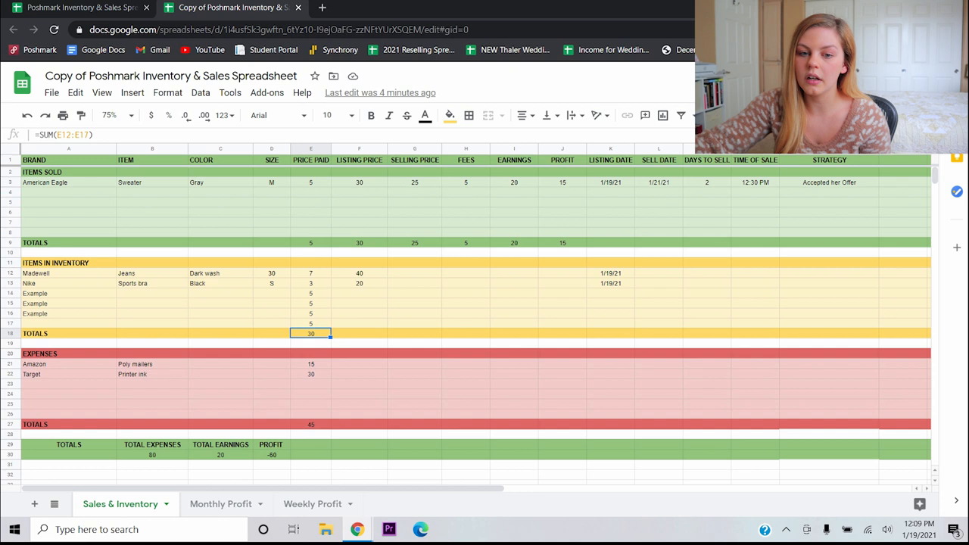
left_click(68, 232)
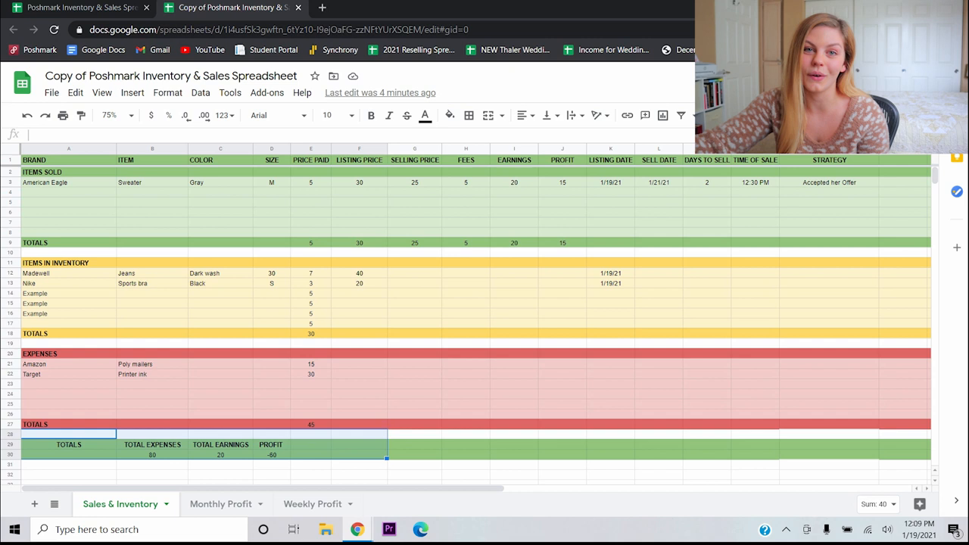
left_click(514, 373)
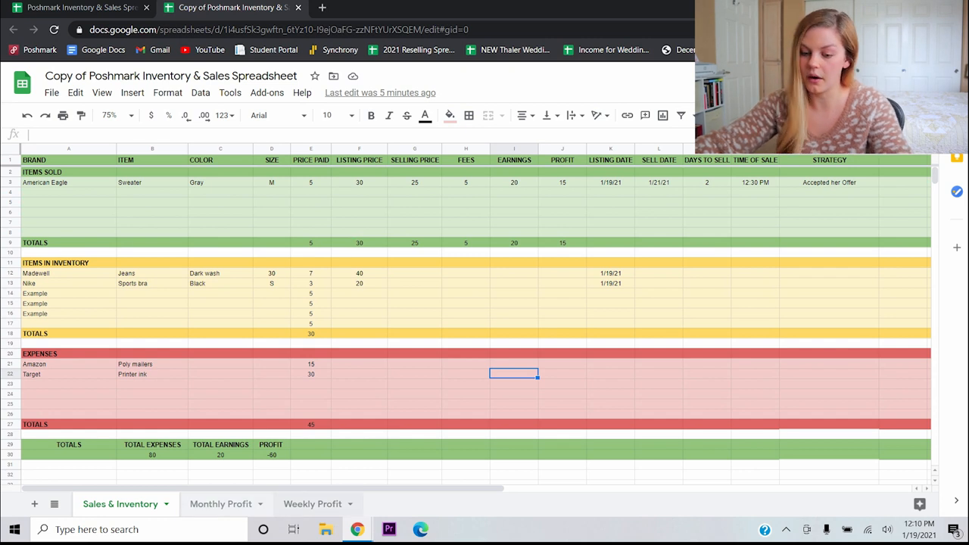
mouse_move(293, 529)
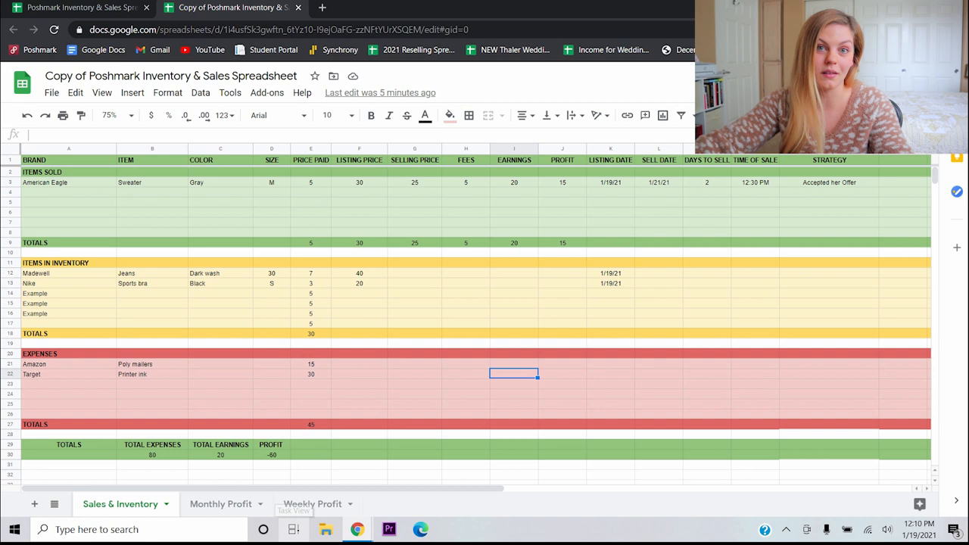
left_click(220, 504)
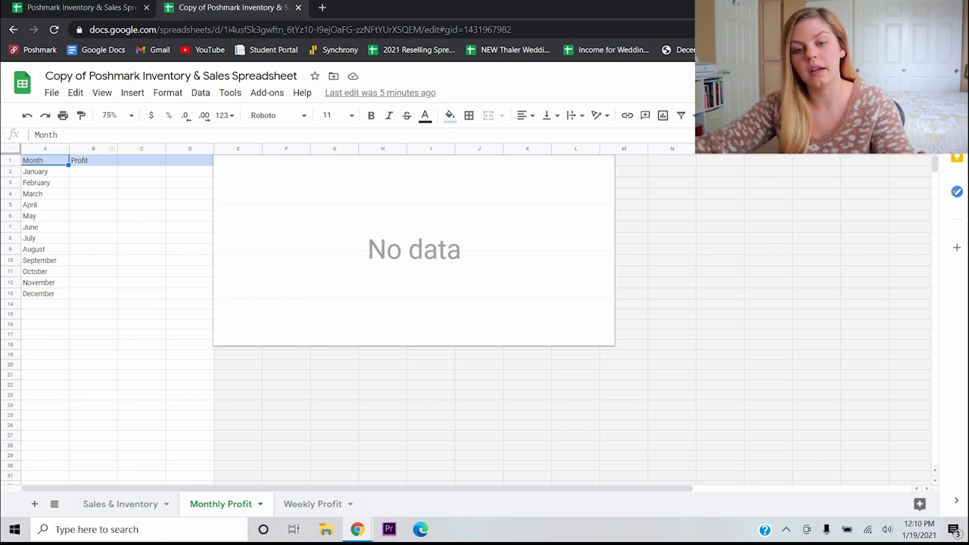
- Check January's profit total by selecting the Sales & Inventory profit cells
left_click(93, 171)
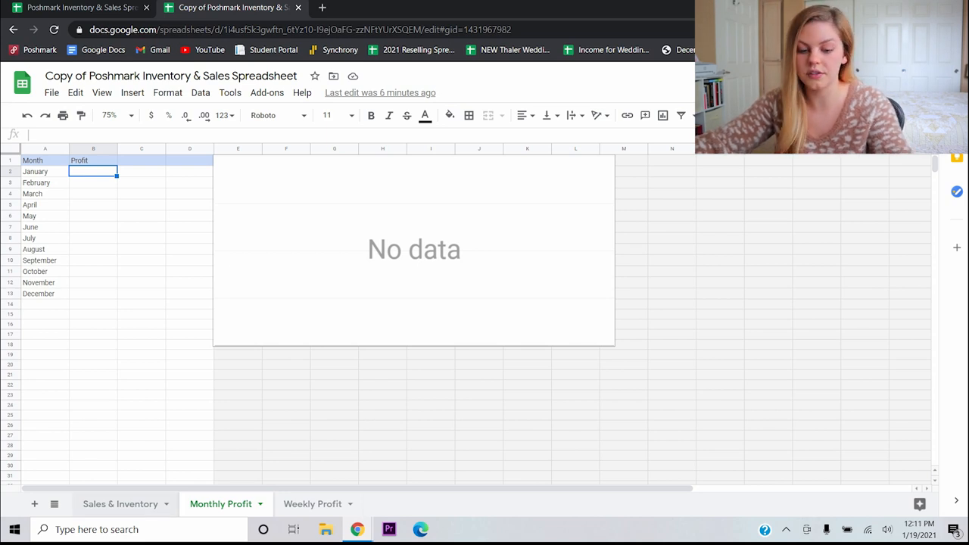
left_click(119, 503)
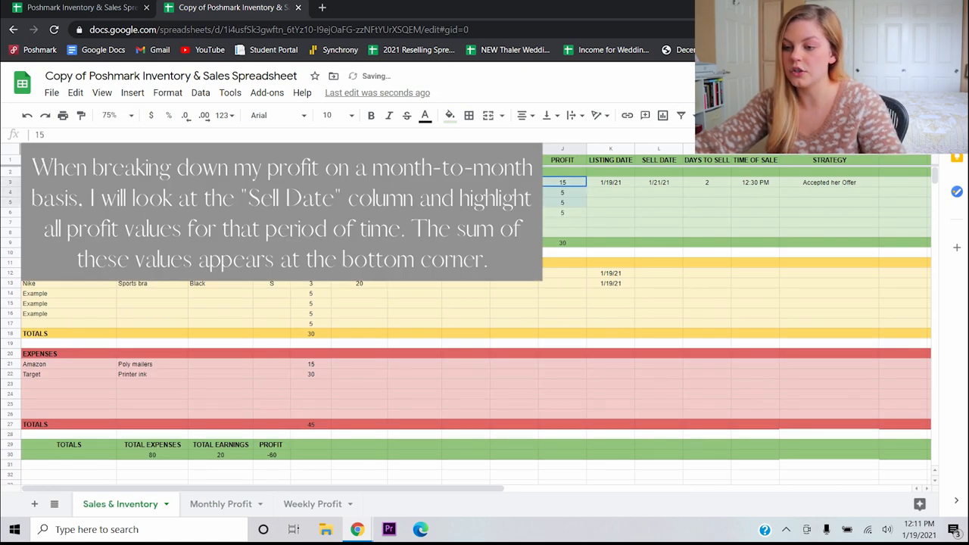
left_click_drag(563, 181, 563, 212)
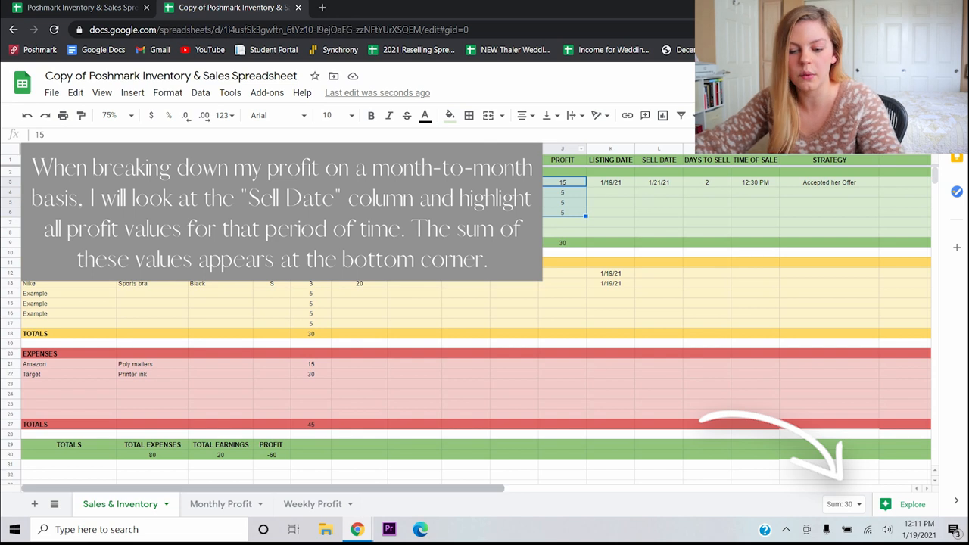
left_click(220, 504)
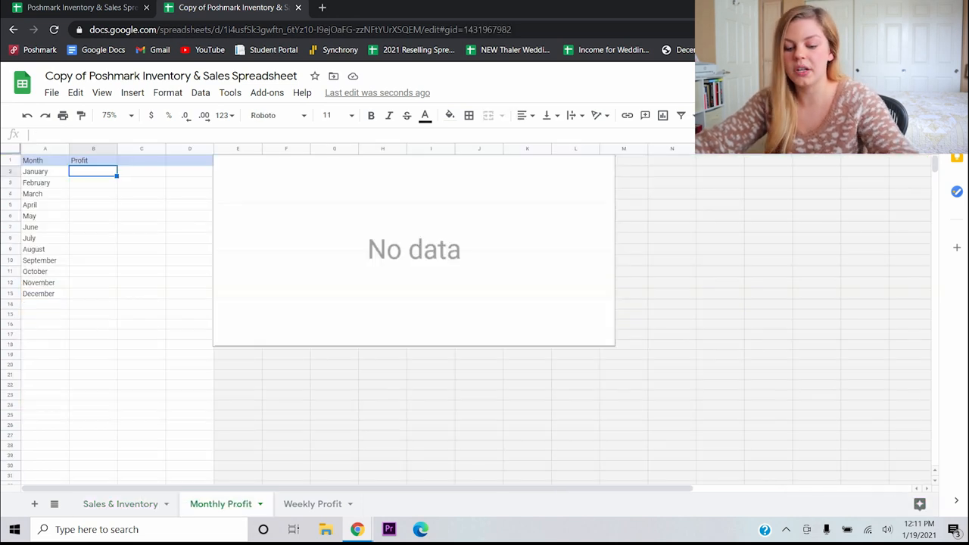
- Enter monthly profits 30, 100, 480, 100 and 120 in the Monthly Profit column
type("30")
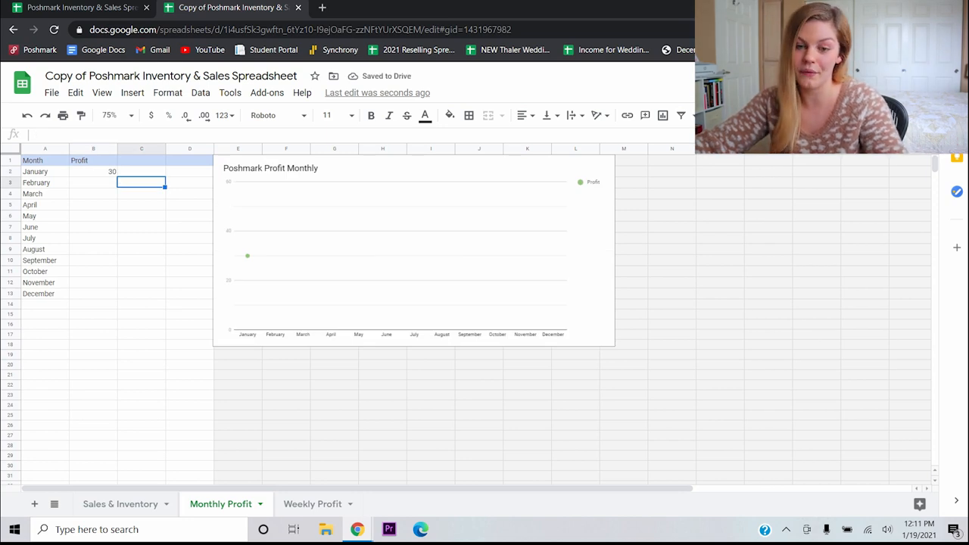
type("100")
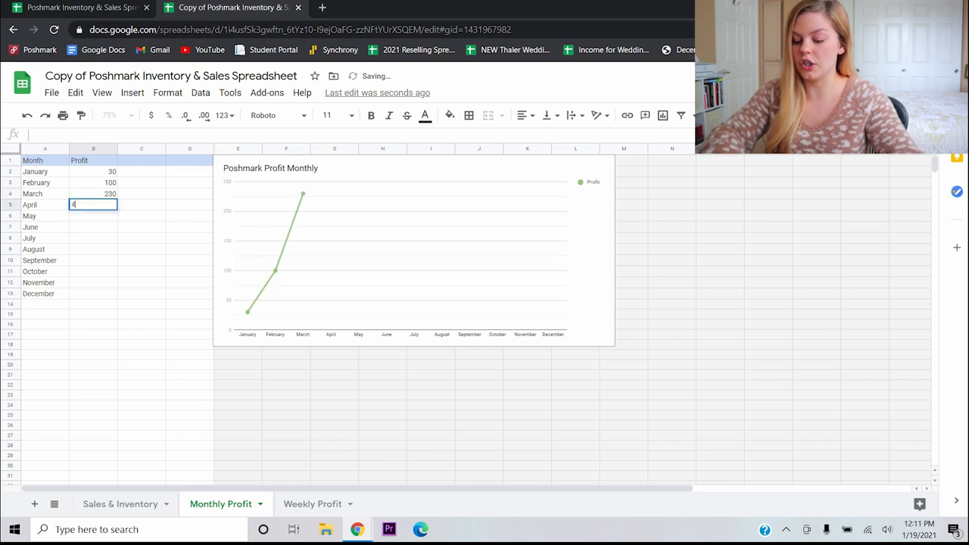
type("480")
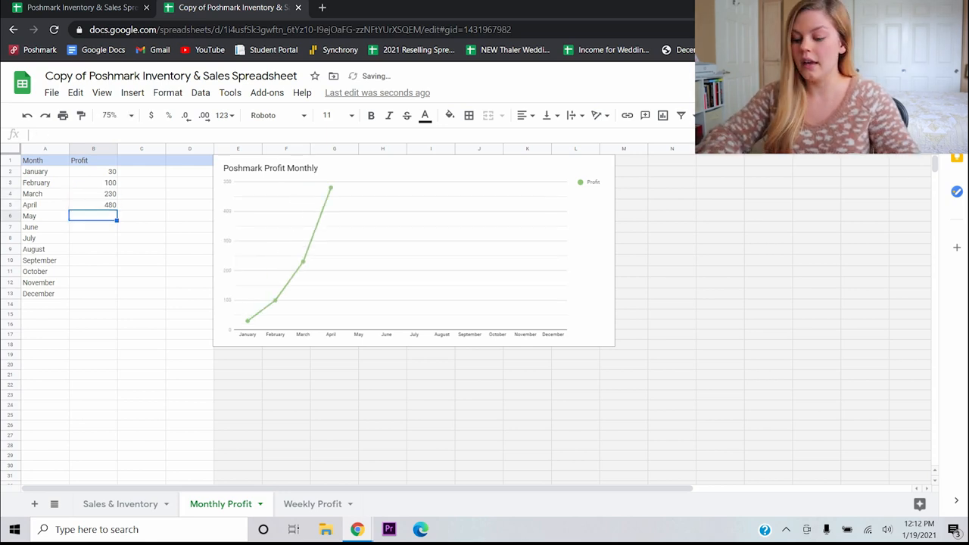
type("100")
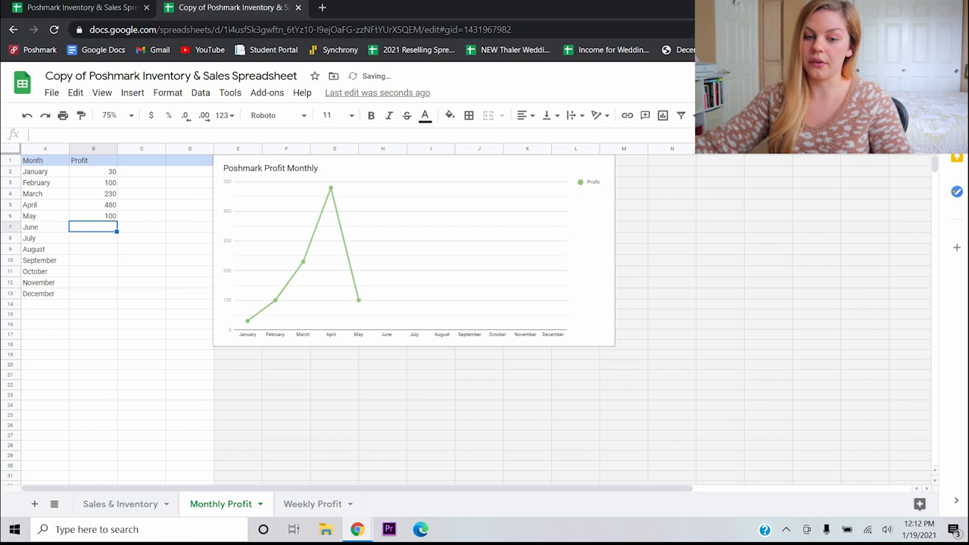
type("120")
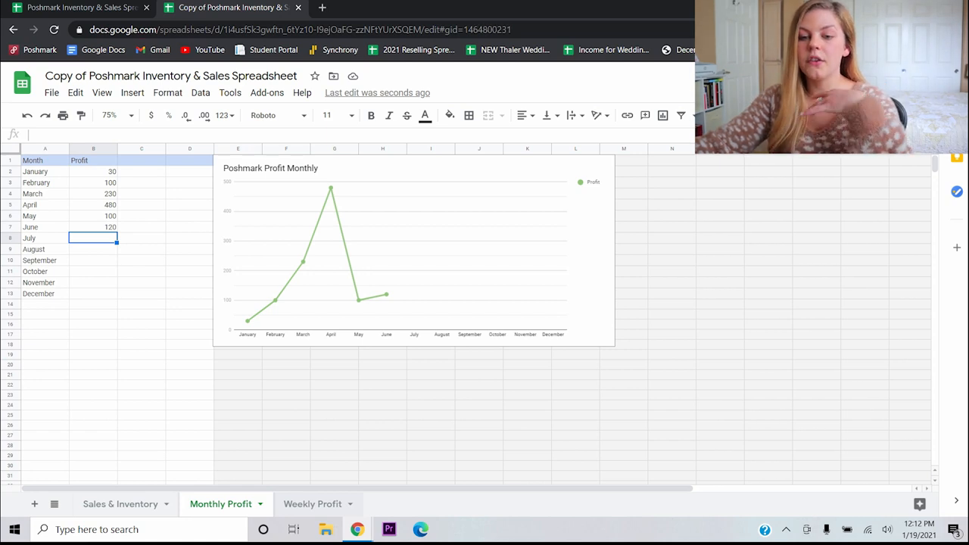
- Record a profit of 30 for the week of Jan 3 - Jan 9
left_click(313, 504)
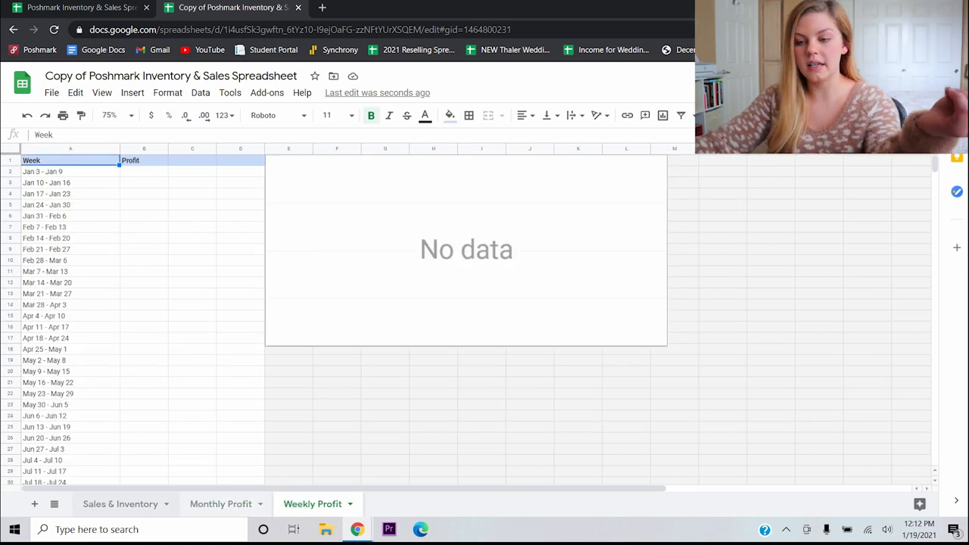
left_click(120, 504)
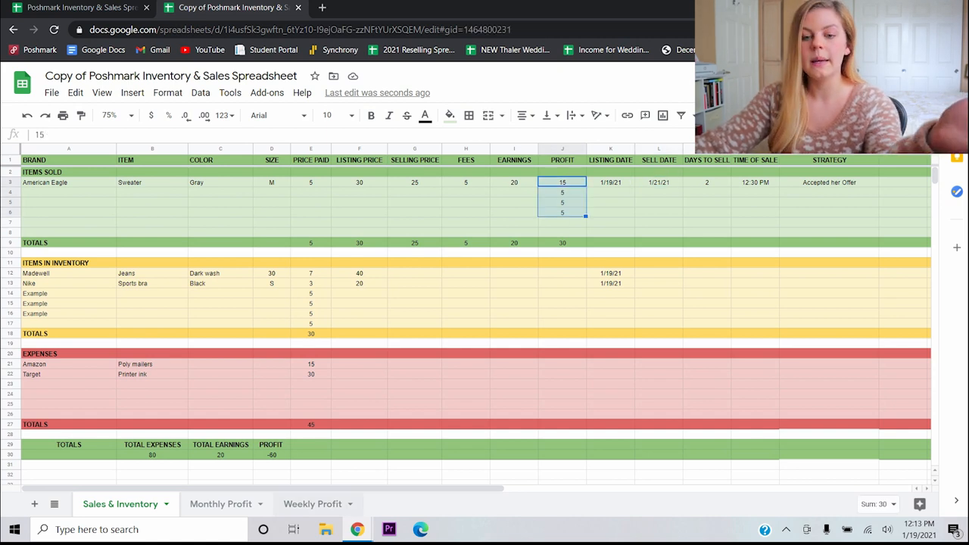
left_click(312, 504)
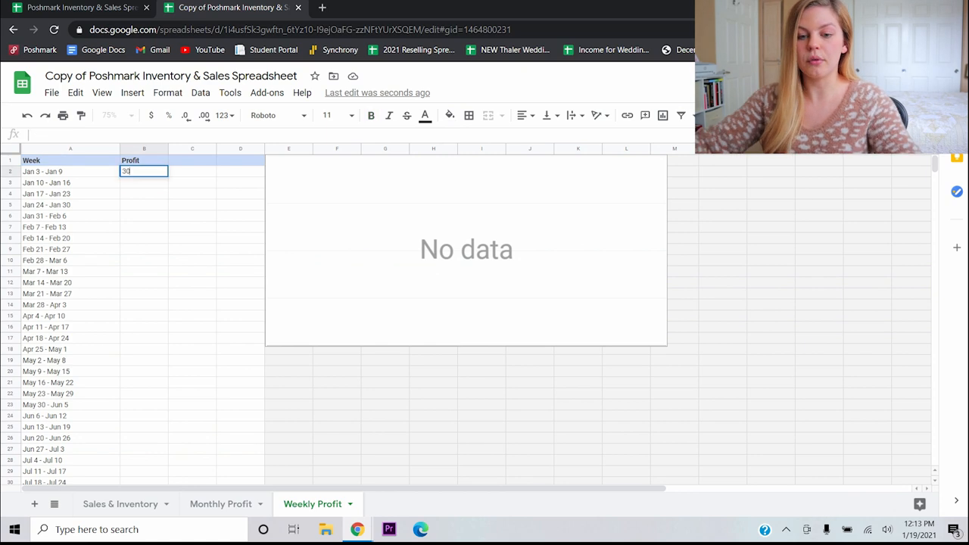
key("enter")
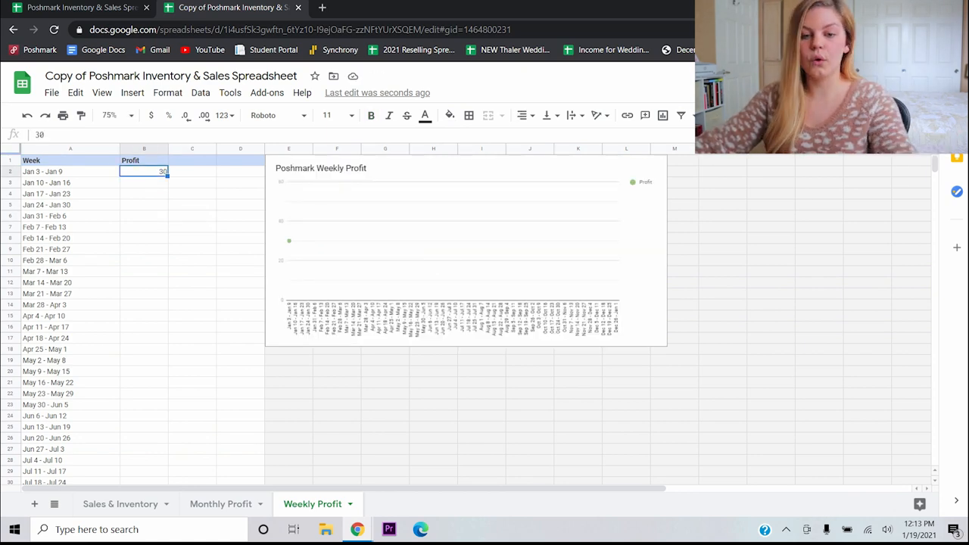
- Scroll down the Weekly Profit sheet and start the next week's profit entry
scroll("down", 3)
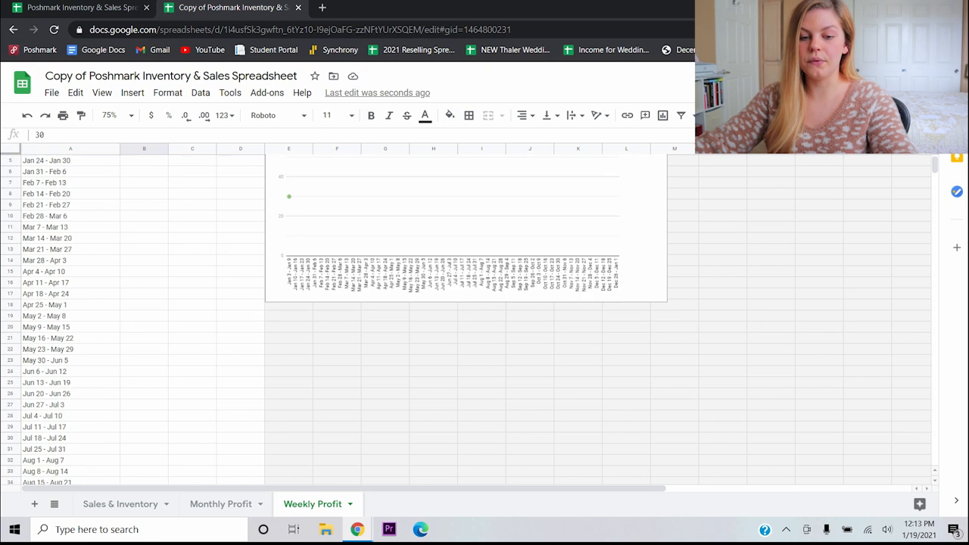
scroll("down", 3)
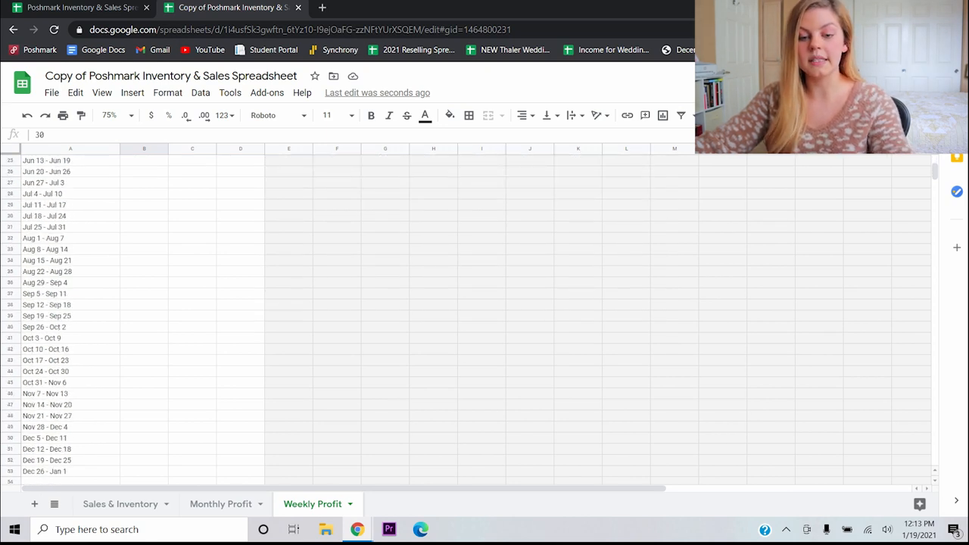
scroll("down", 3)
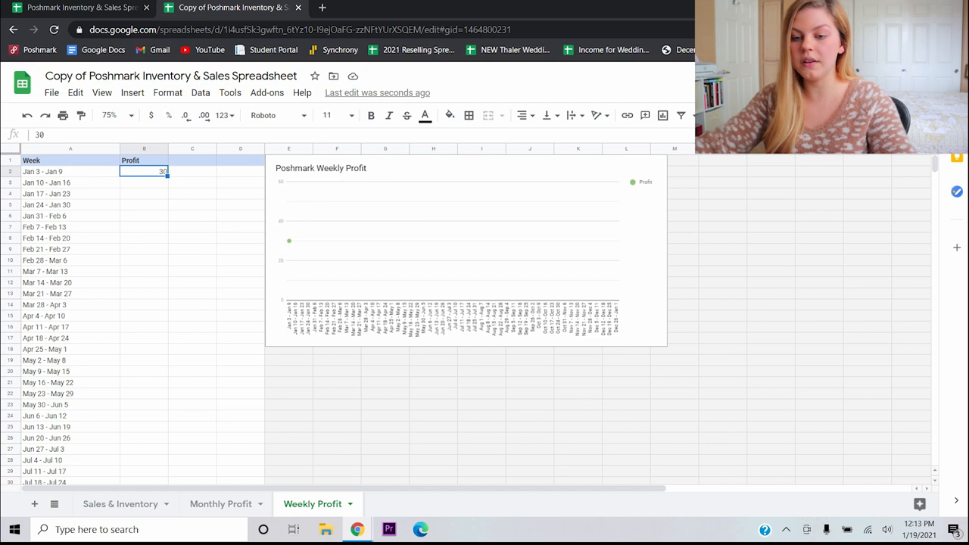
key("enter")
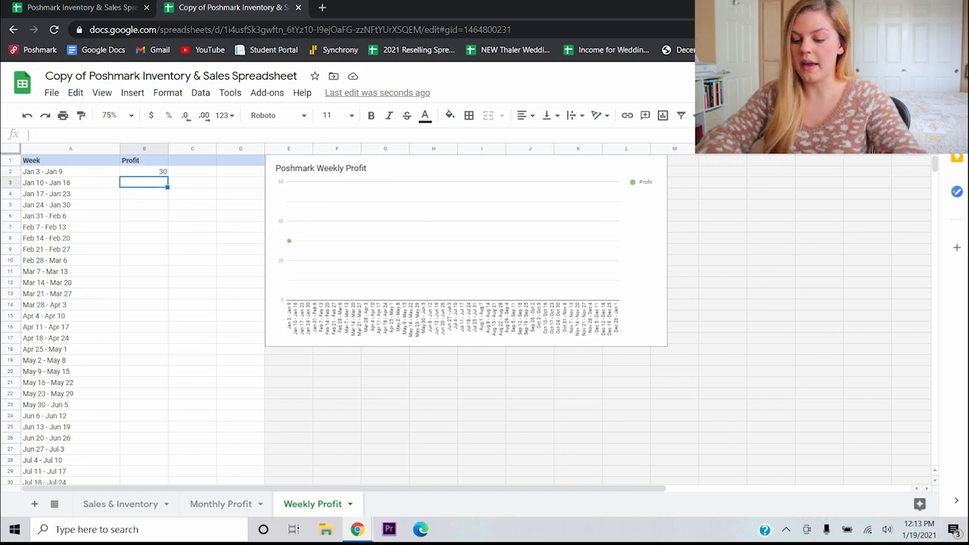
type("1")
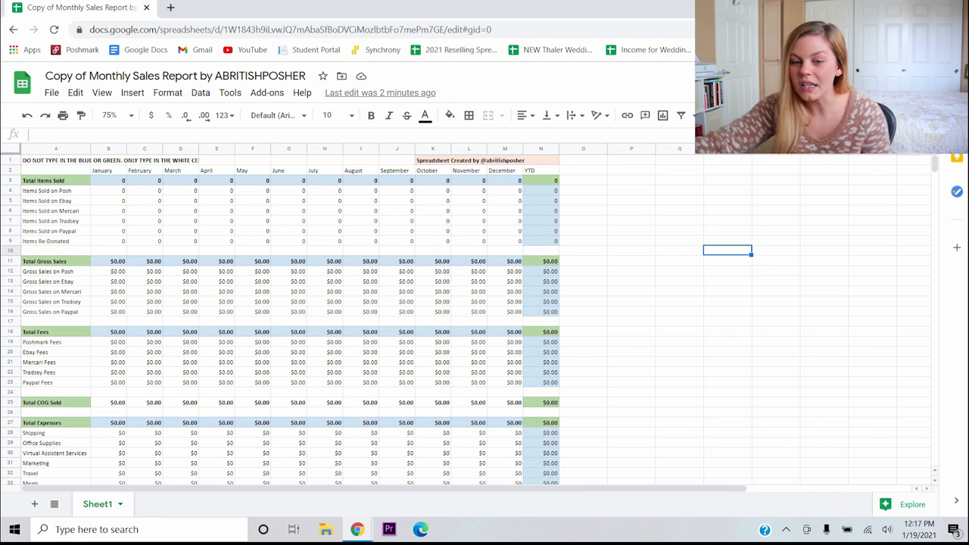
- Point out the Items Sold on Posh and Items Sold on Mercari rows
left_click(55, 190)
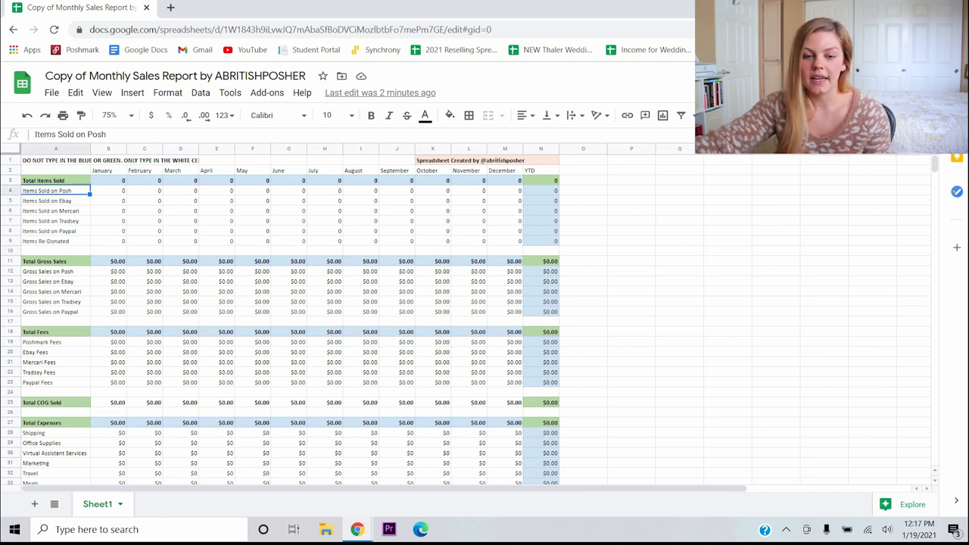
left_click(55, 211)
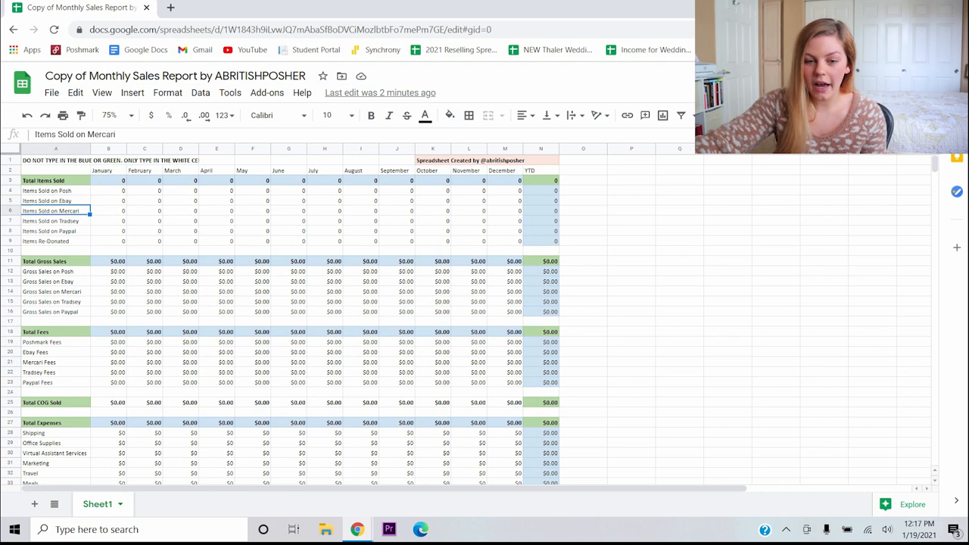